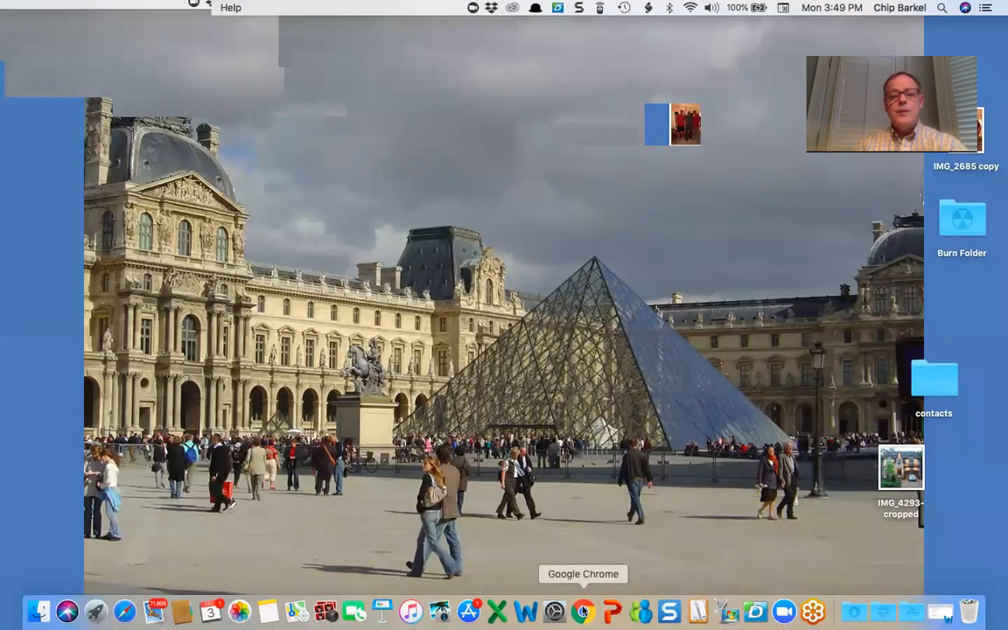
# Bring Chrome forward and scroll the SendOutCards catalog down to Filter By Card Type.
pyautogui.click(583, 612)
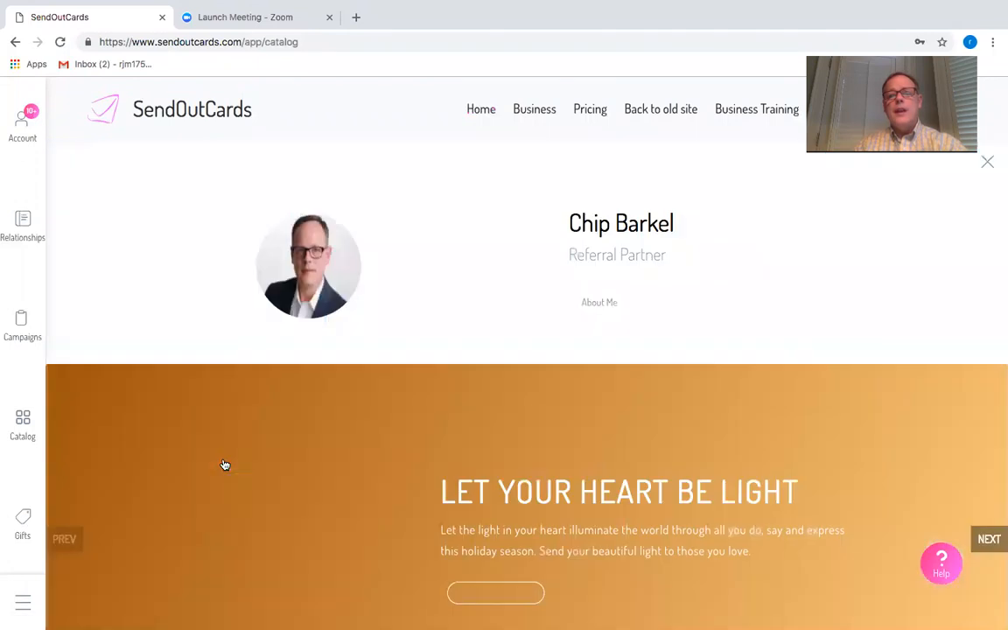
pyautogui.scroll(-3)
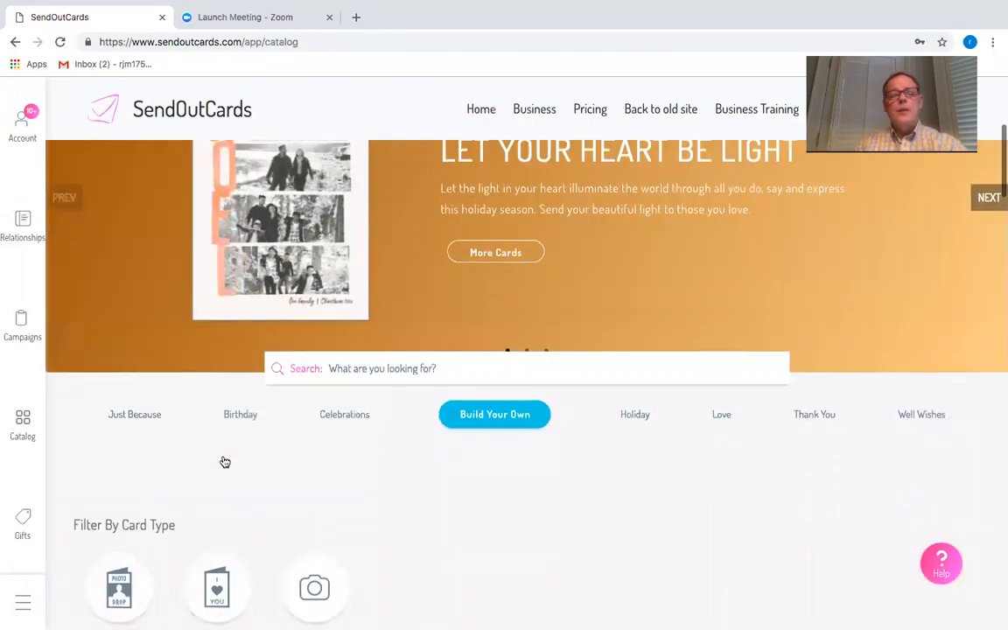
pyautogui.scroll(-3)
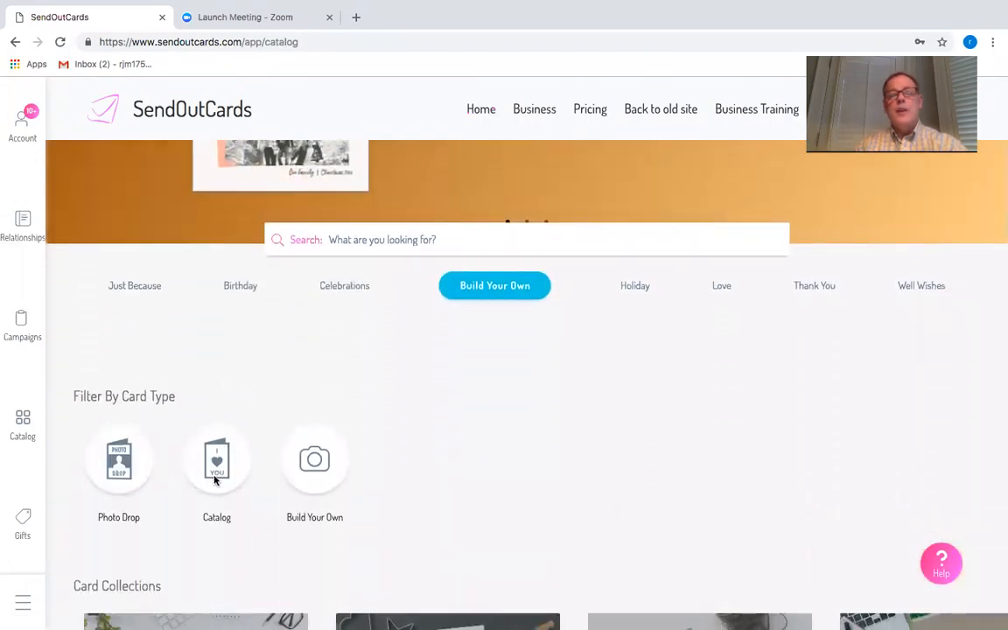
pyautogui.moveTo(350, 472)
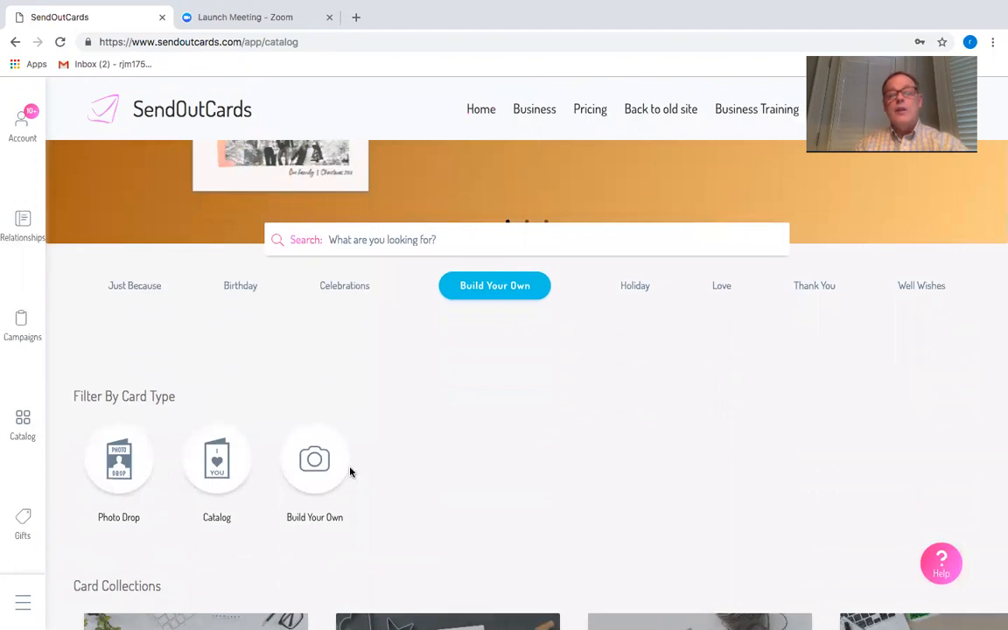
# Start a Build Your Own portrait card set to 2-Panel on Standard paper, then continue to editing.
pyautogui.click(315, 460)
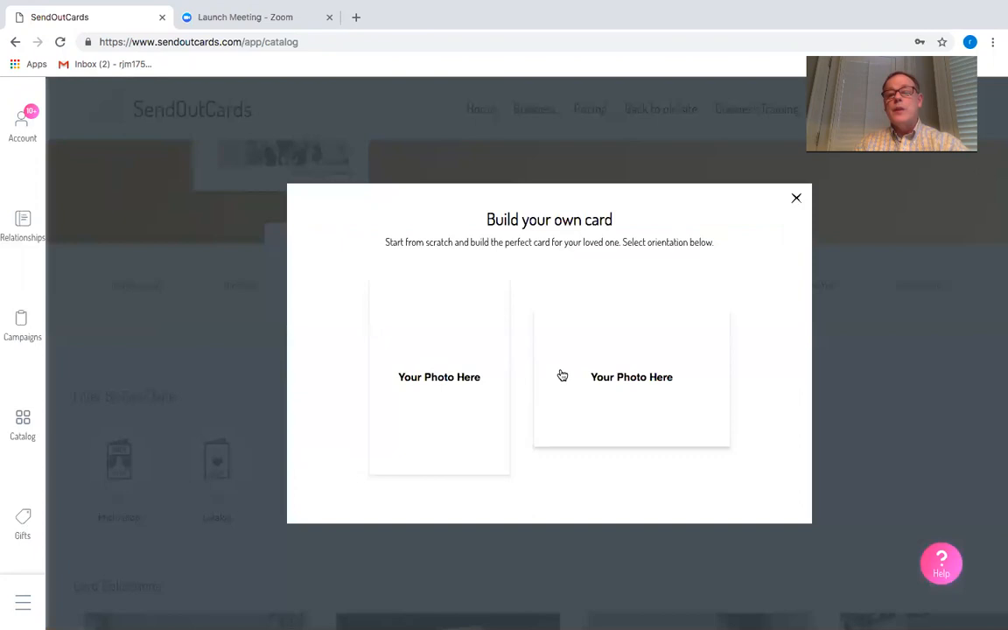
pyautogui.moveTo(440, 383)
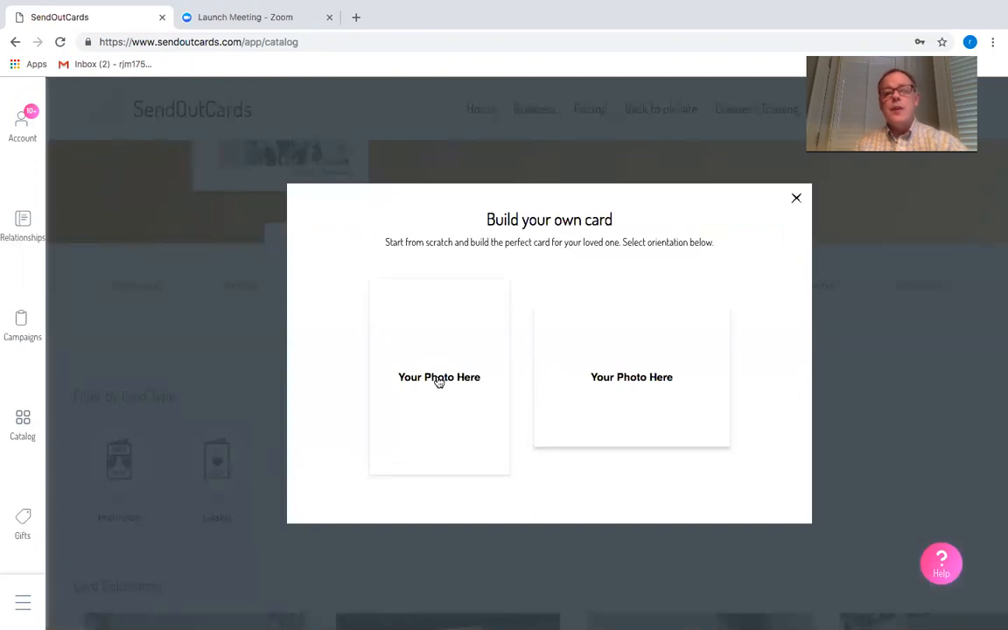
pyautogui.click(439, 377)
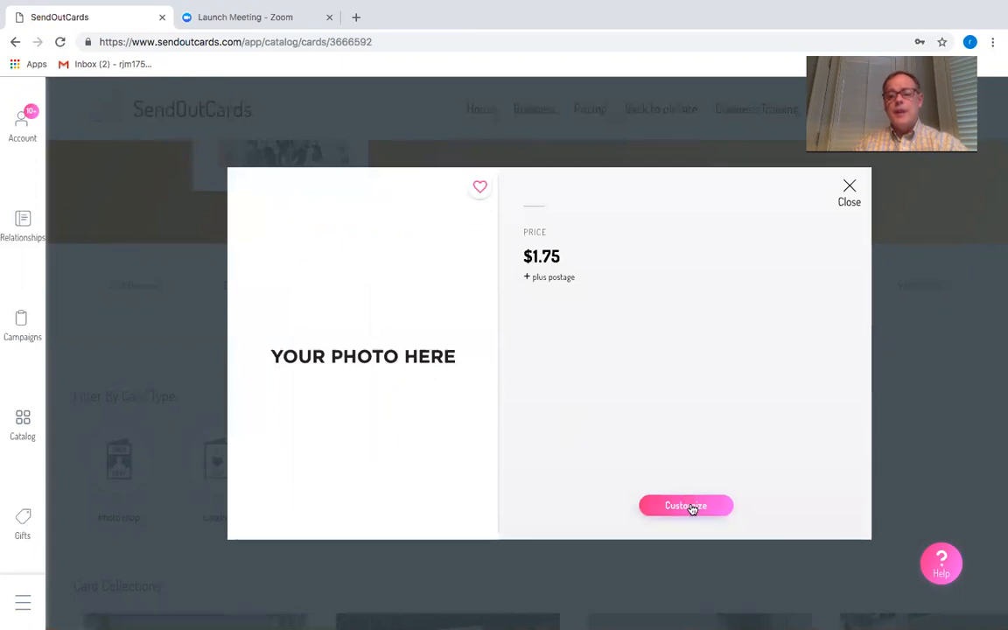
pyautogui.click(685, 506)
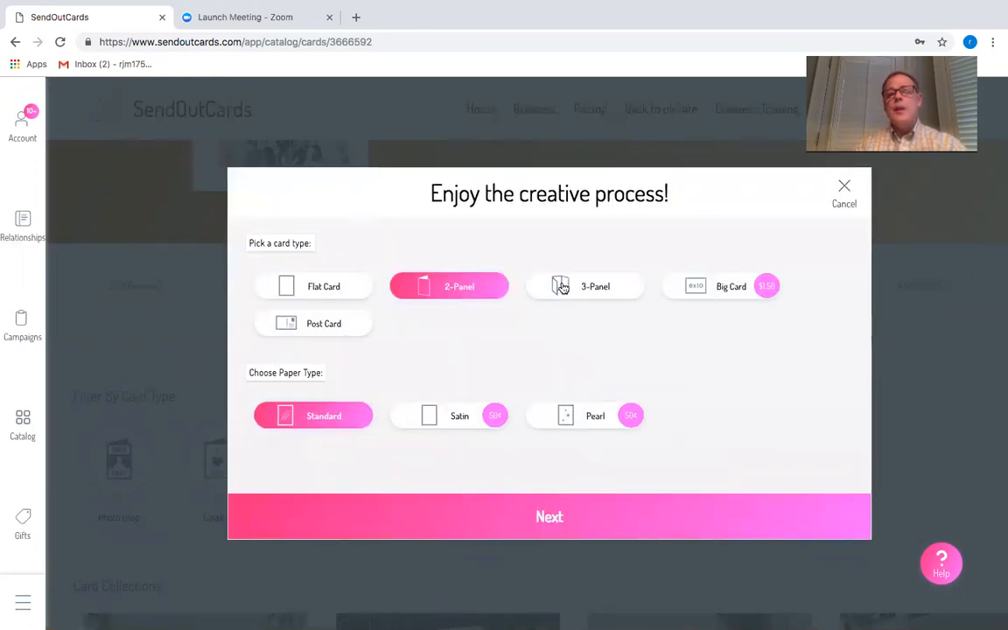
pyautogui.click(584, 286)
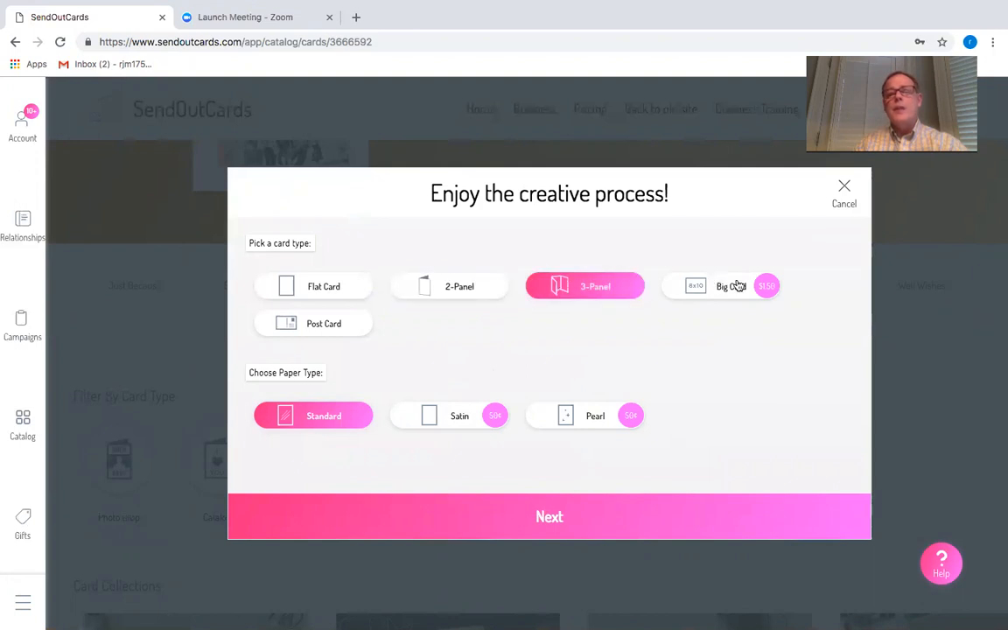
pyautogui.moveTo(335, 410)
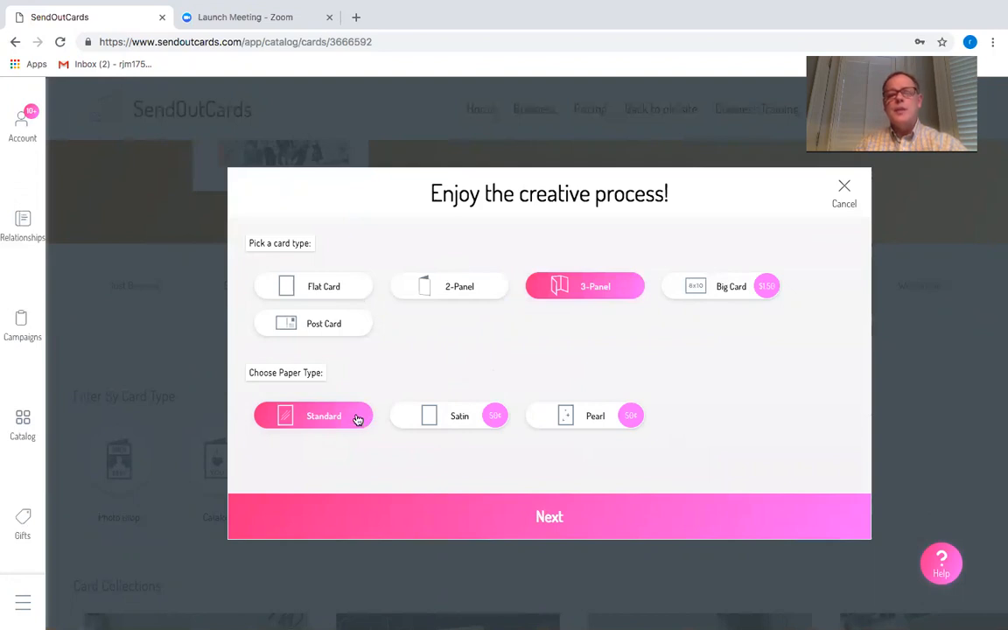
pyautogui.moveTo(592, 471)
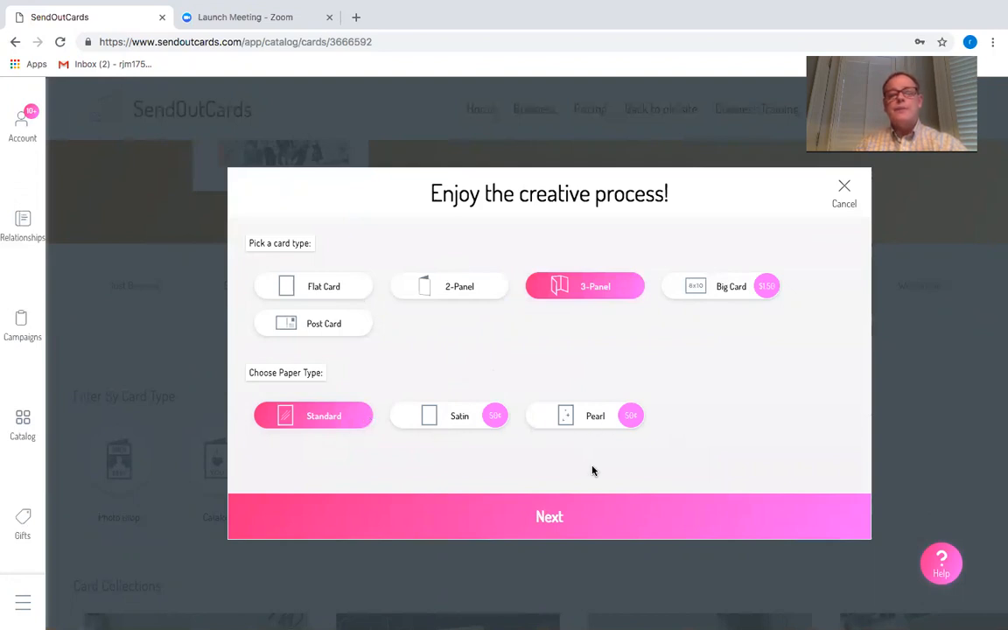
pyautogui.click(449, 286)
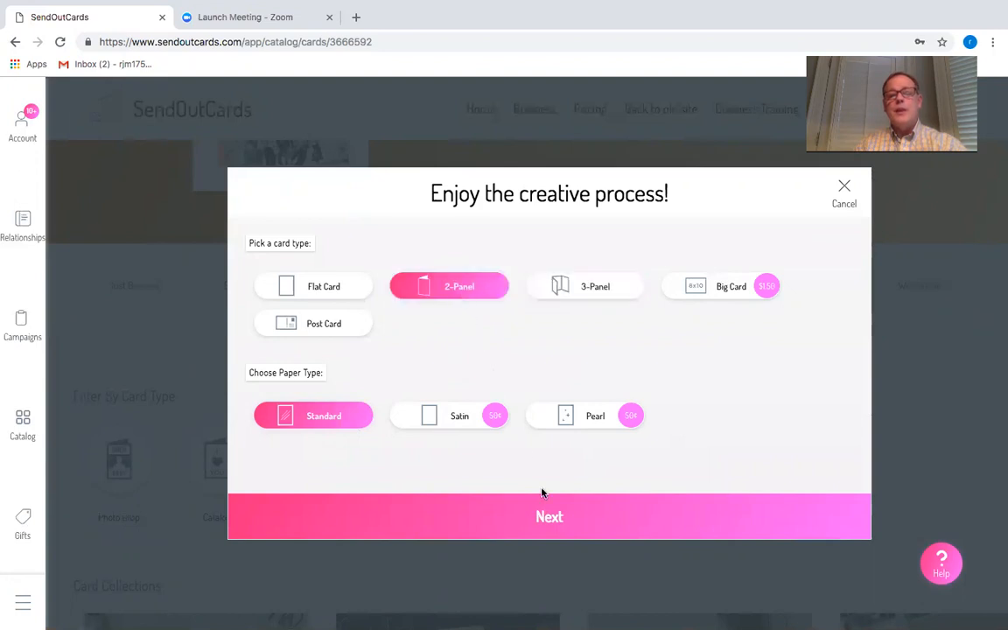
pyautogui.click(549, 516)
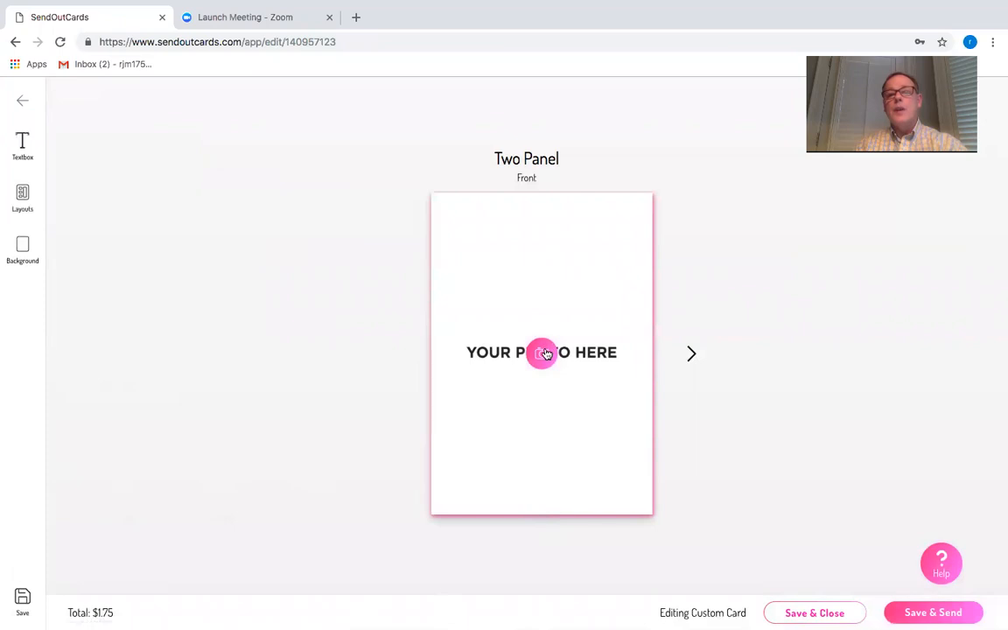
# Fill the card front with the snowy window planter photo, then go to the inside panels.
pyautogui.click(541, 353)
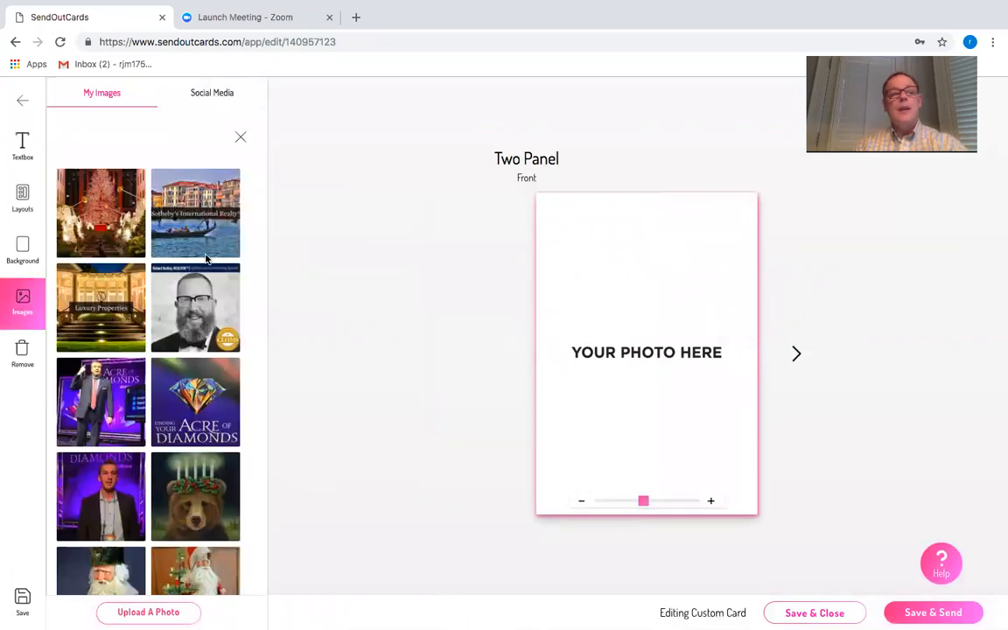
pyautogui.scroll(-3)
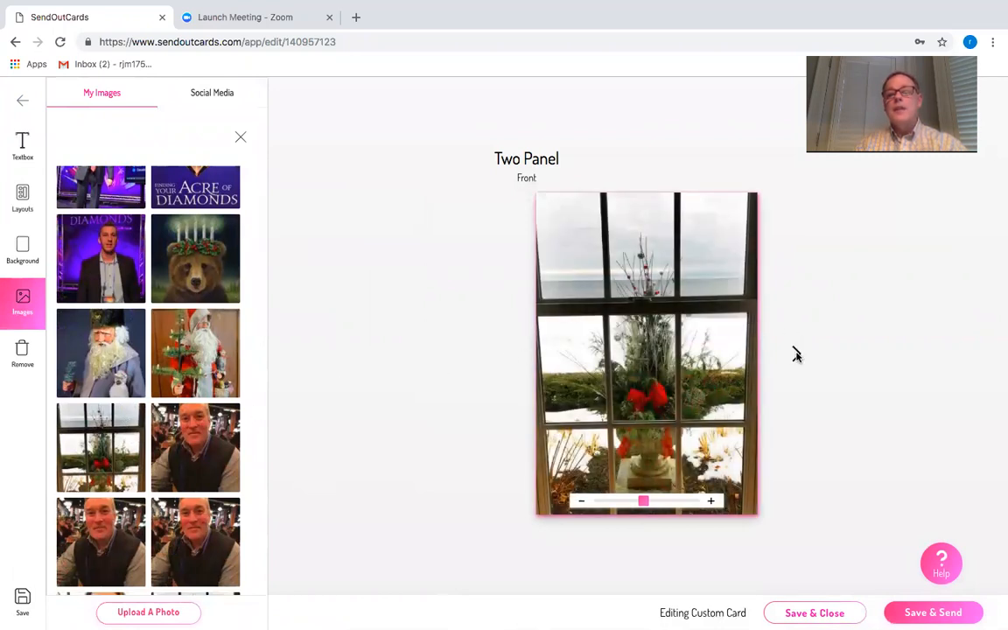
pyautogui.click(241, 137)
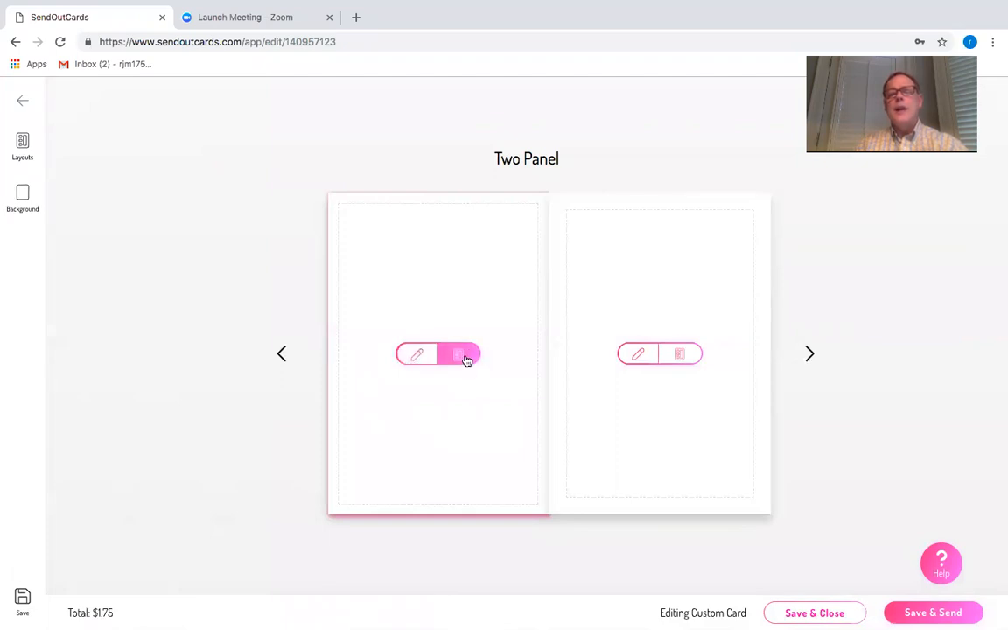
# Apply the image-with-message layout to the left inside panel and insert the candle-crowned bear photo.
pyautogui.click(22, 147)
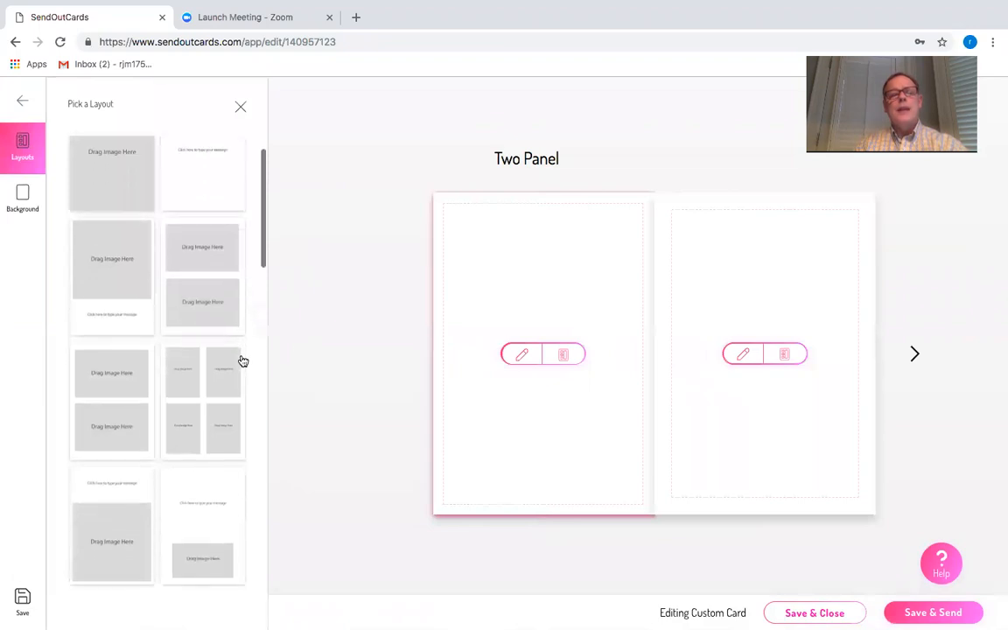
pyautogui.scroll(-3)
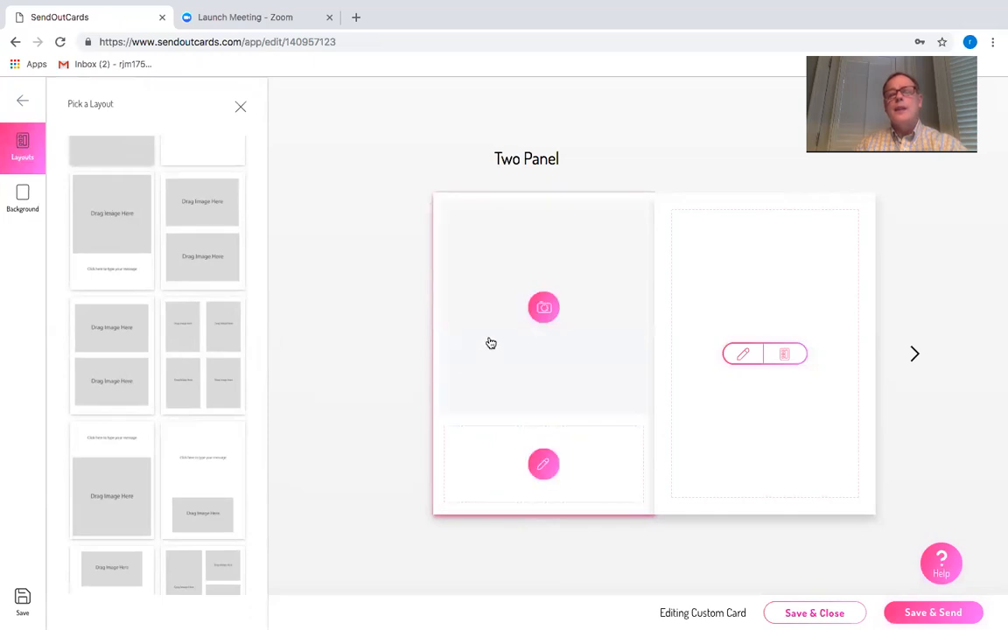
pyautogui.moveTo(543, 307)
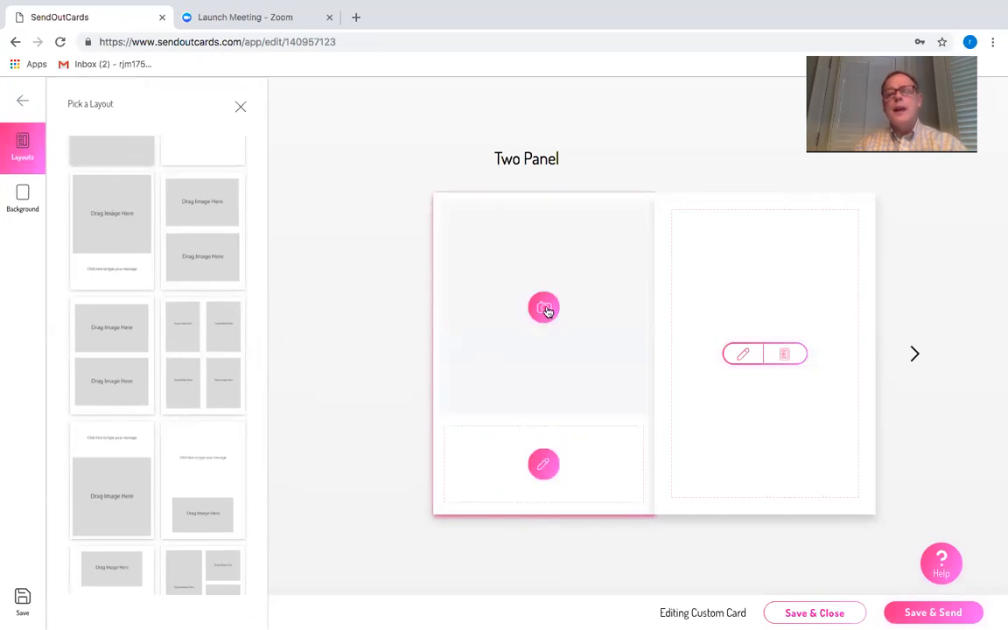
pyautogui.click(543, 307)
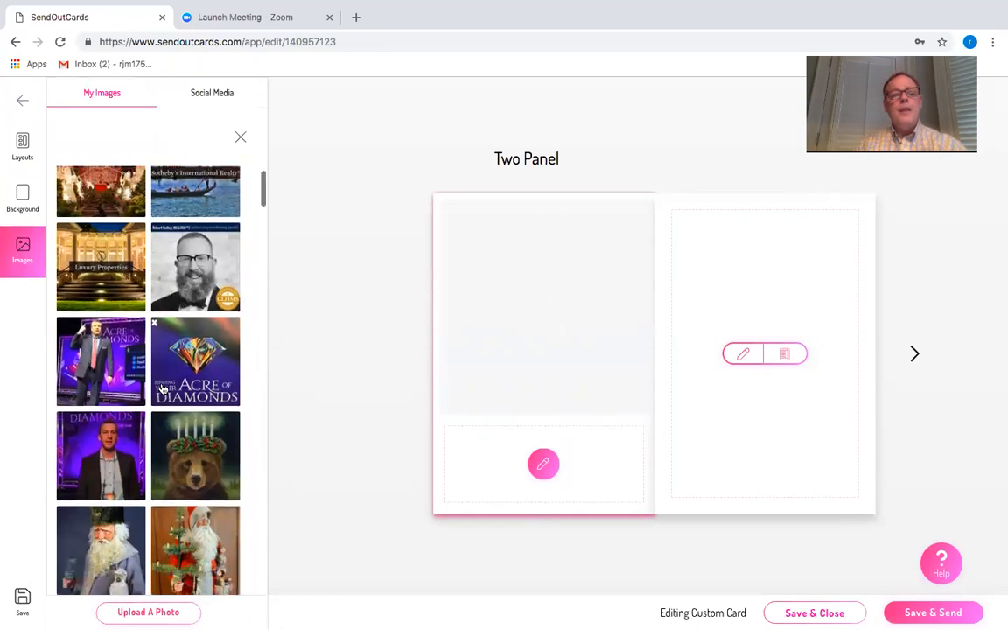
pyautogui.click(195, 455)
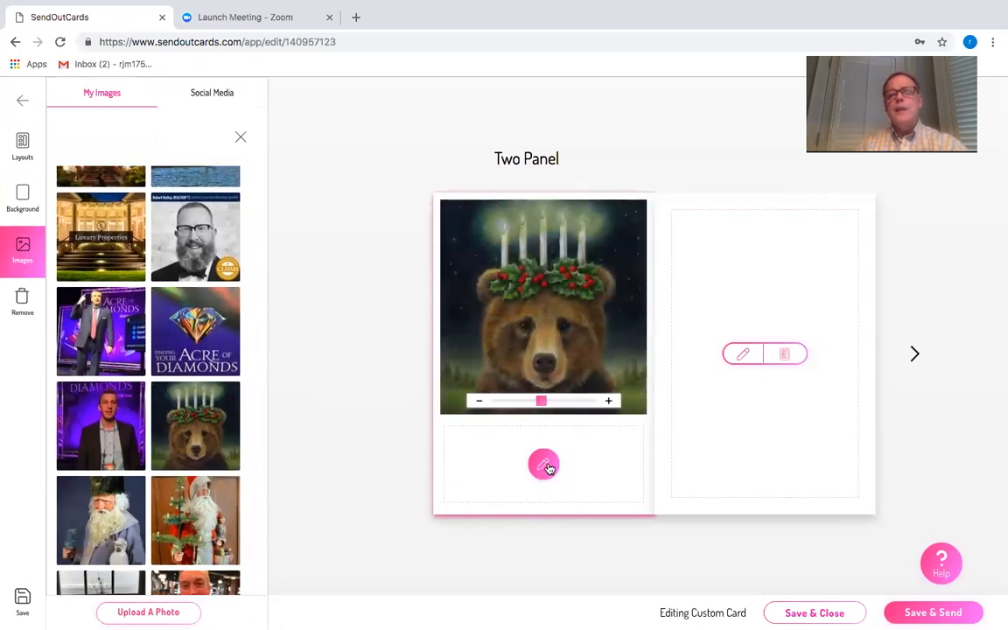
# Type 'Merry Christmas' under the bear picture in 40pt white text.
pyautogui.click(544, 463)
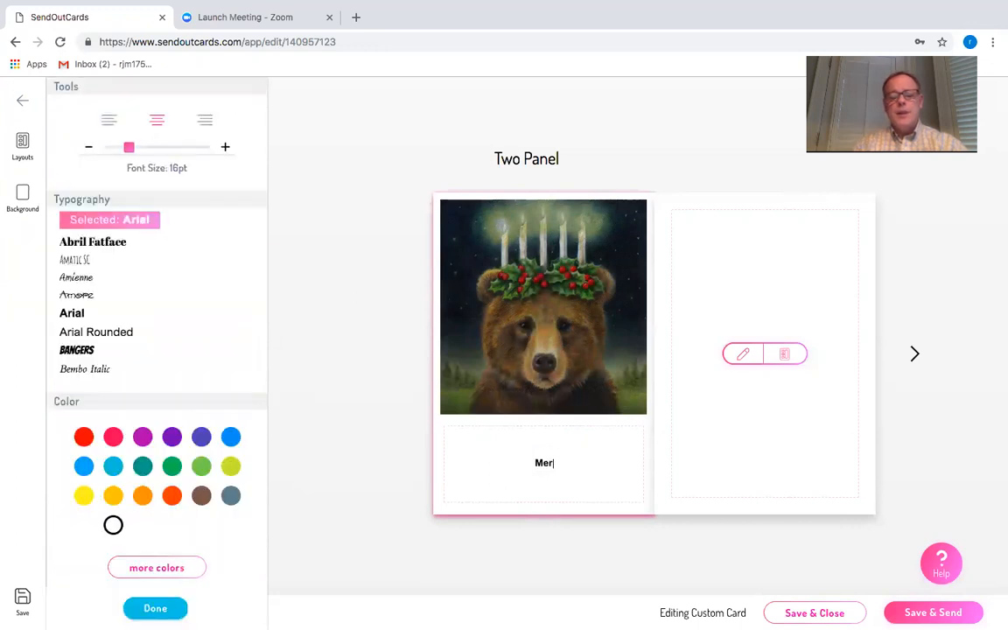
pyautogui.write('ry Chris')
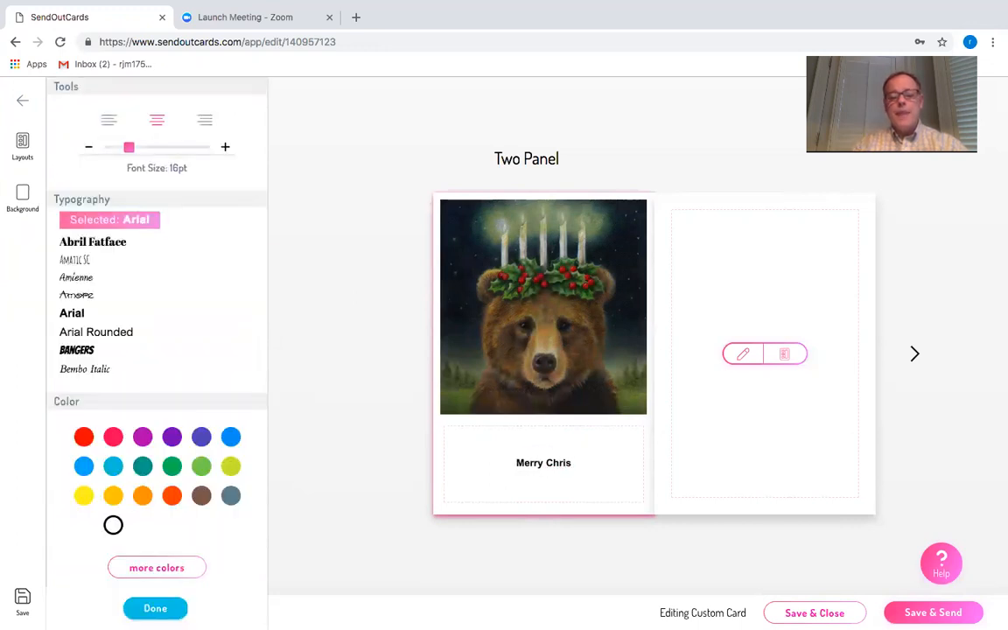
pyautogui.write('tmas')
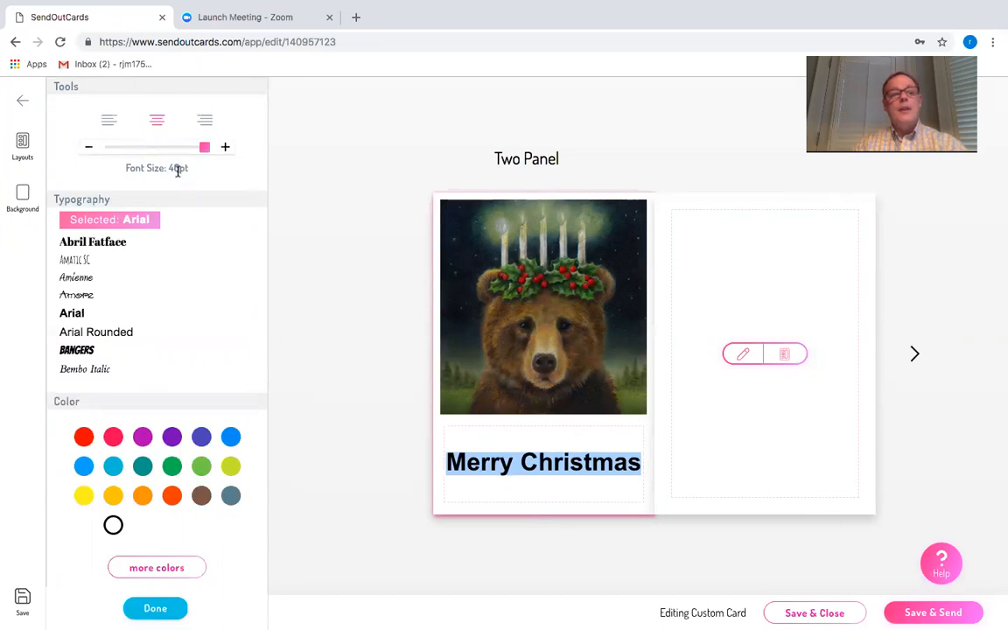
pyautogui.click(157, 567)
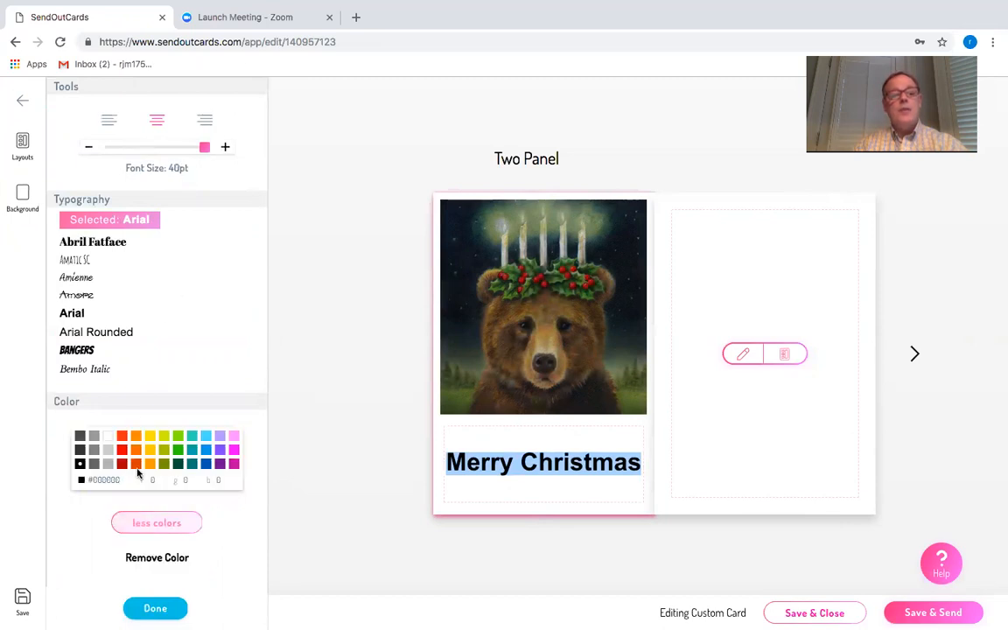
pyautogui.click(108, 435)
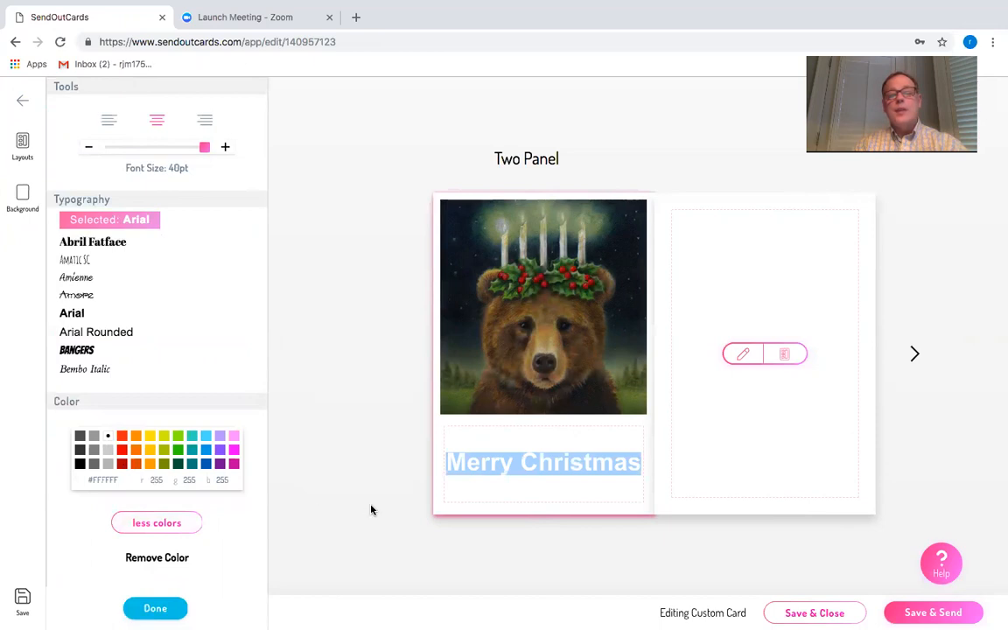
pyautogui.click(22, 147)
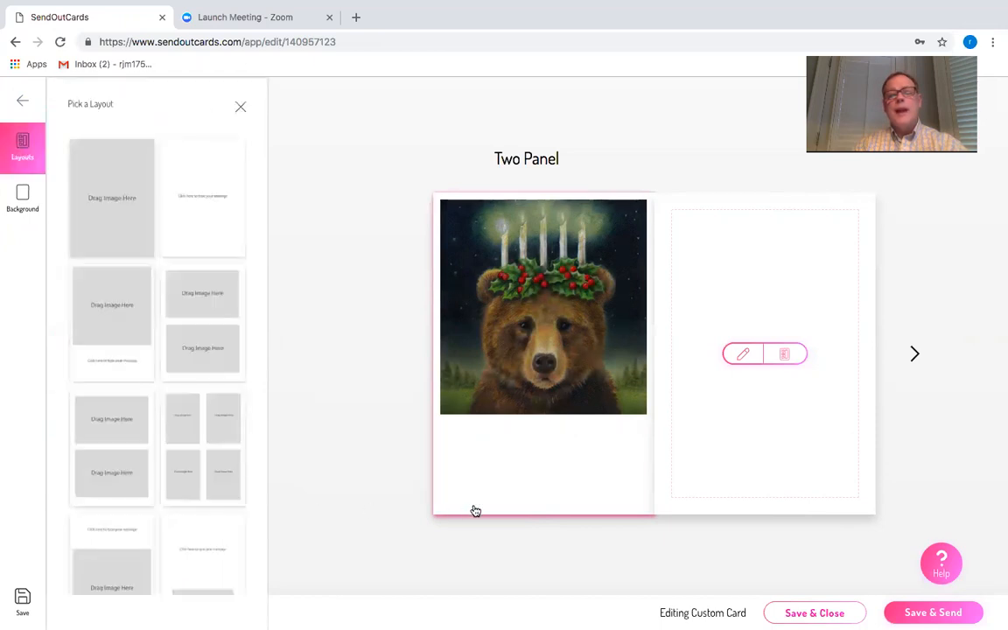
# Set the left inside panel background to dark red and select the greeting.
pyautogui.click(22, 197)
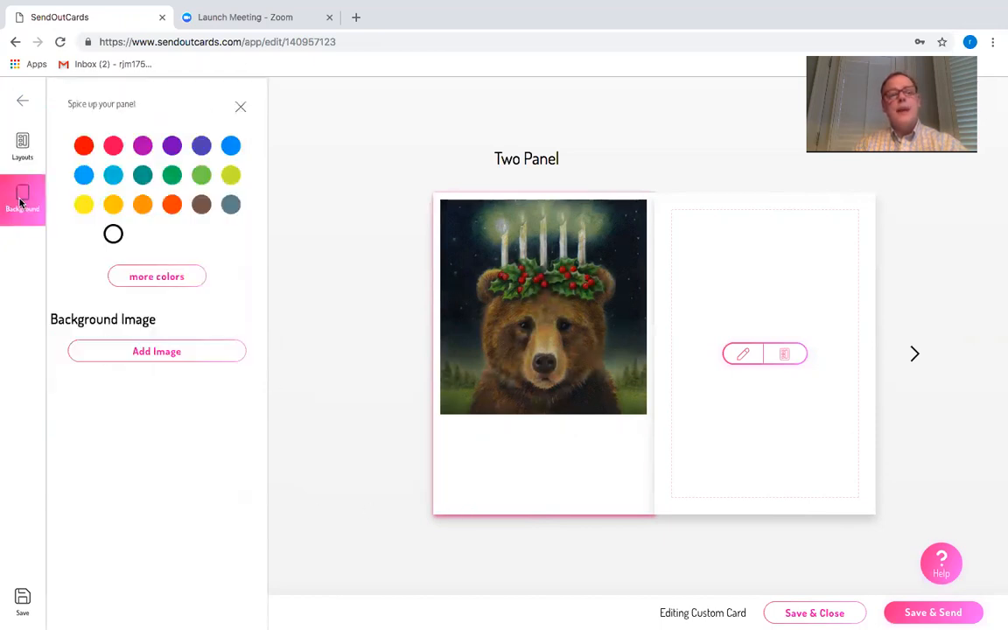
pyautogui.click(157, 276)
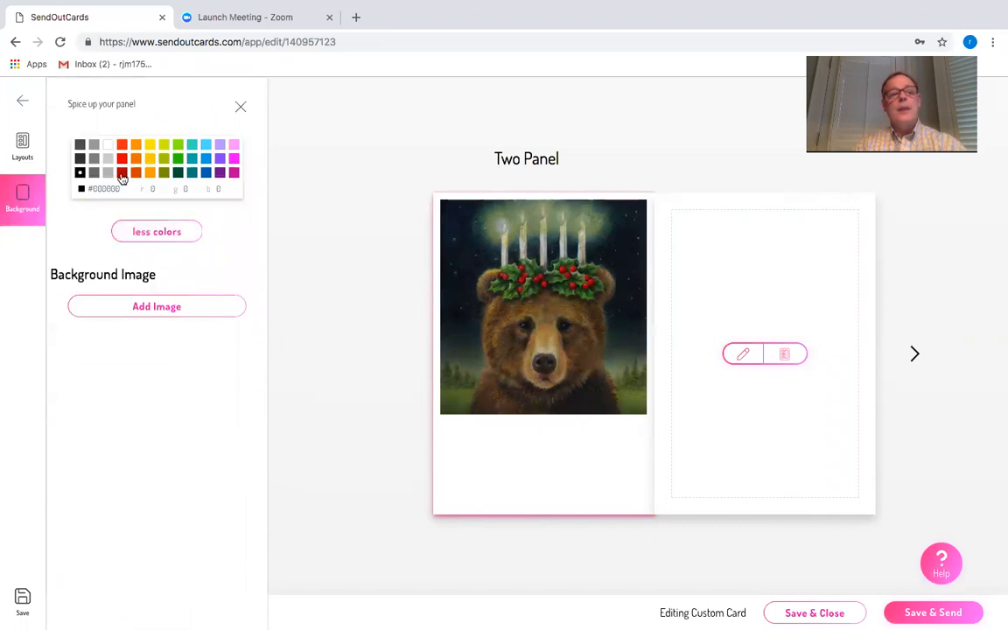
pyautogui.click(122, 172)
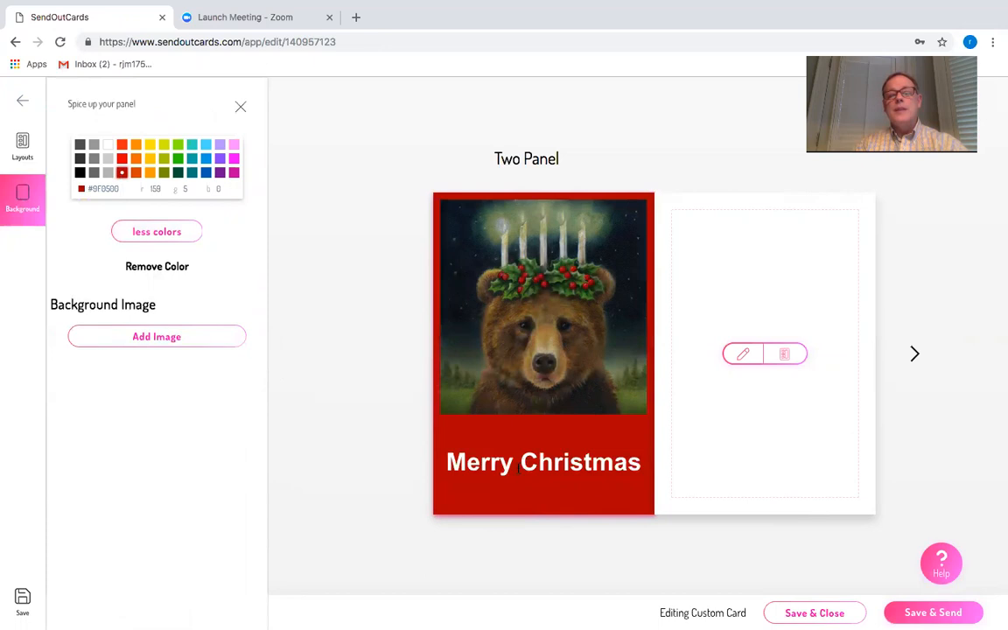
pyautogui.doubleClick(543, 462)
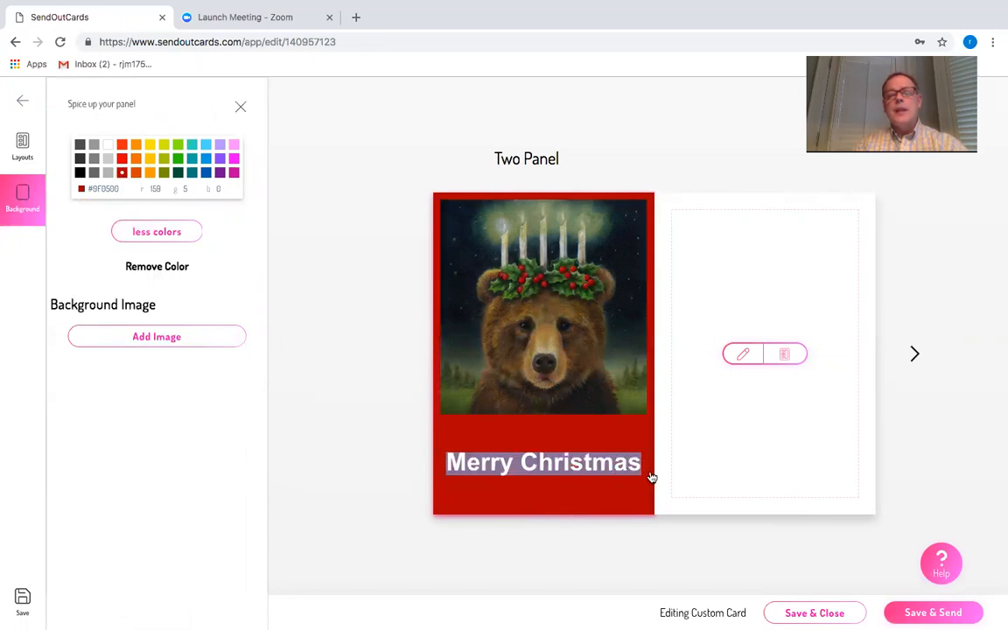
# Change the Merry Christmas greeting to the Papyrus font.
pyautogui.click(542, 462)
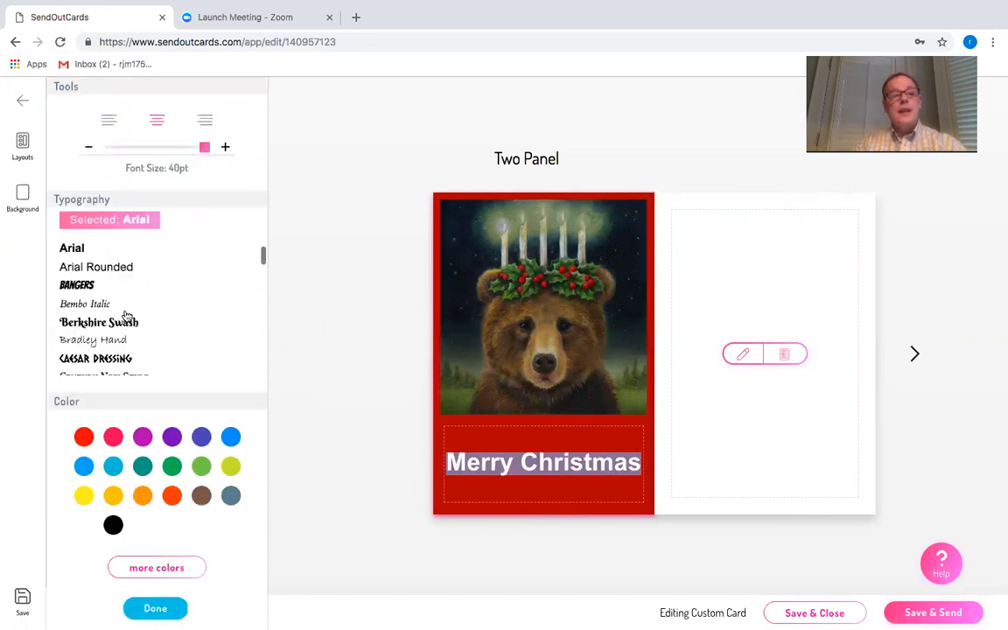
pyautogui.scroll(-3)
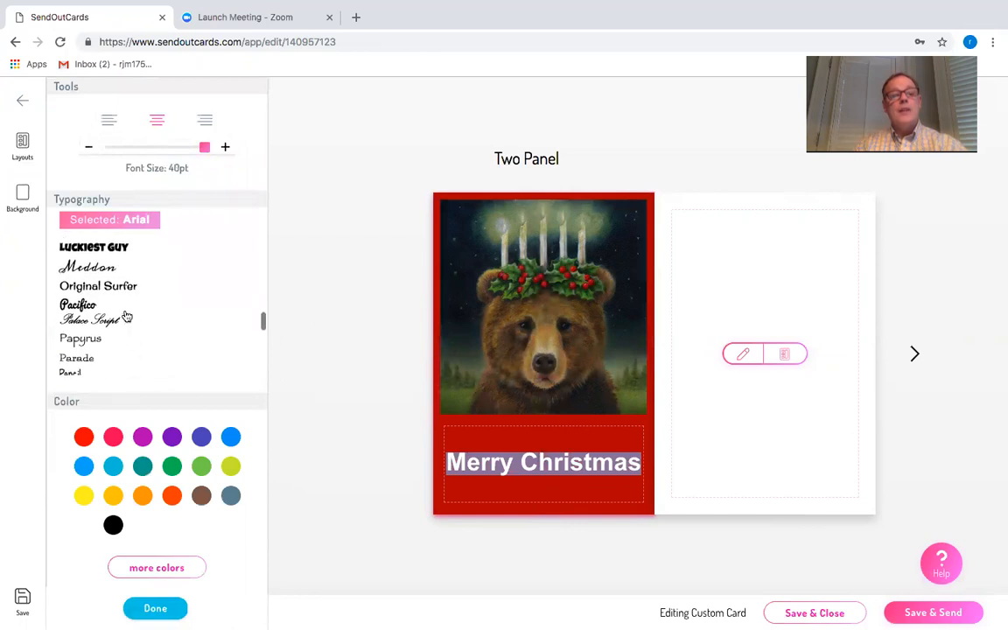
pyautogui.click(80, 338)
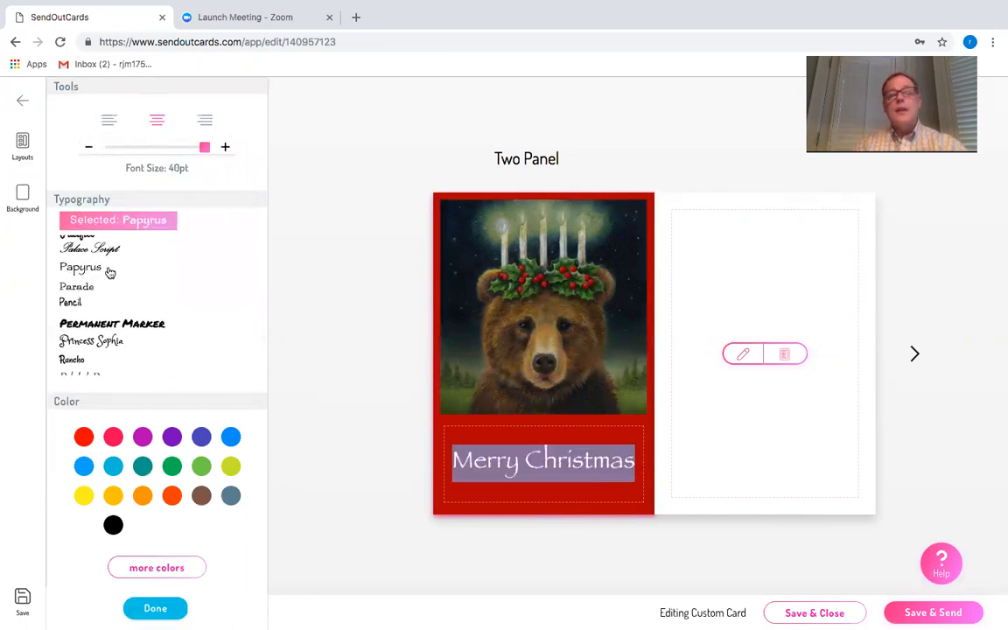
pyautogui.moveTo(687, 511)
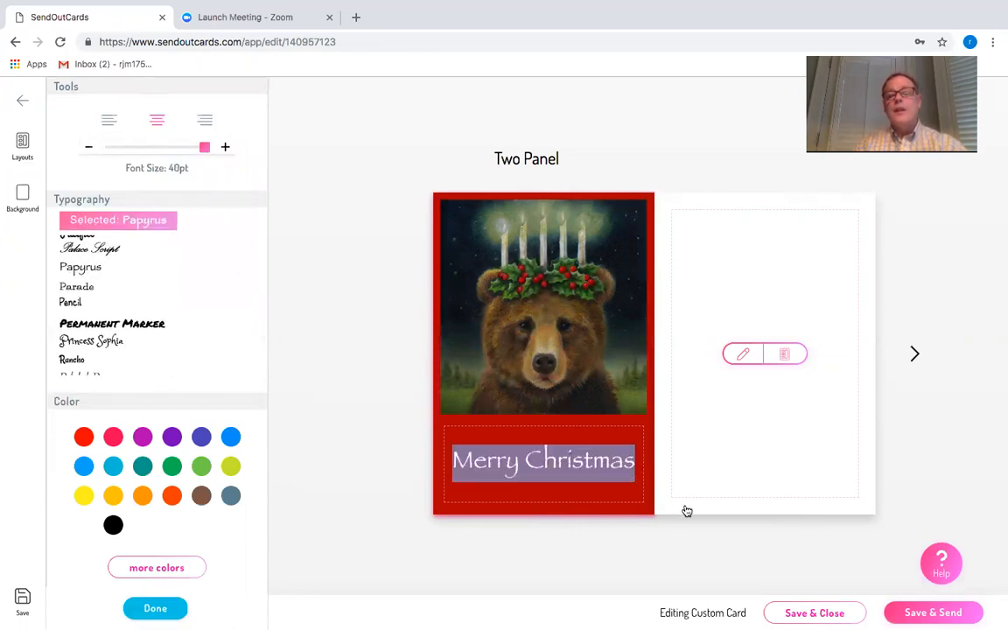
# Give the right inside panel a dark red background and start editing its text.
pyautogui.click(22, 201)
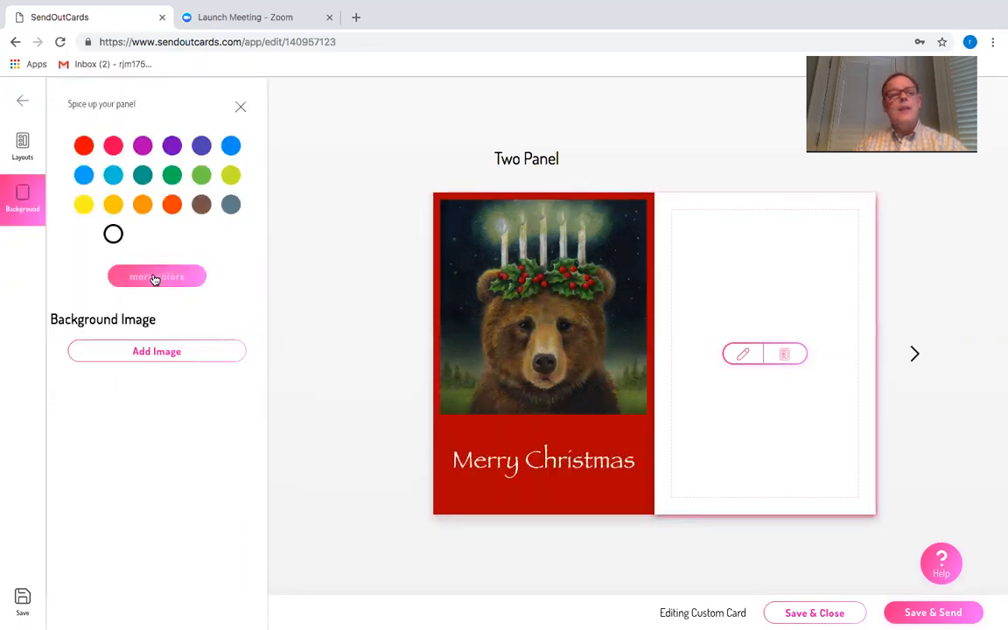
pyautogui.click(157, 276)
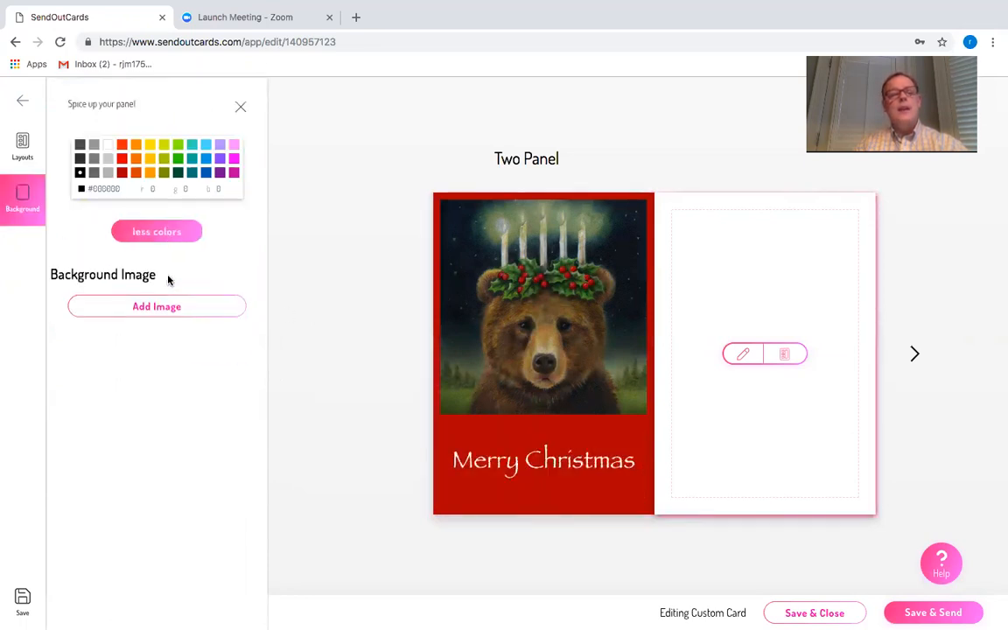
pyautogui.click(122, 172)
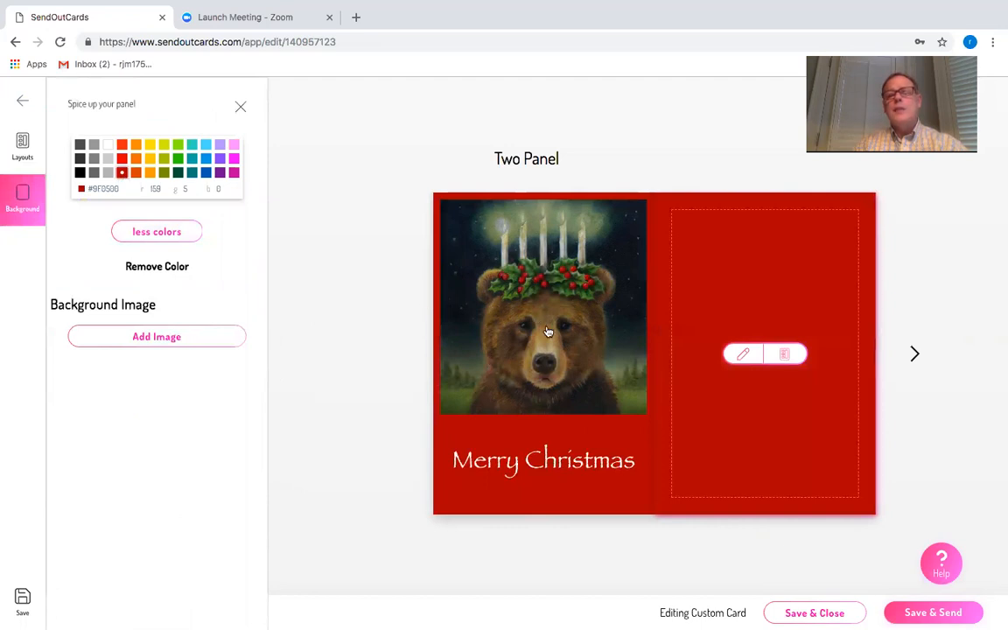
pyautogui.click(743, 354)
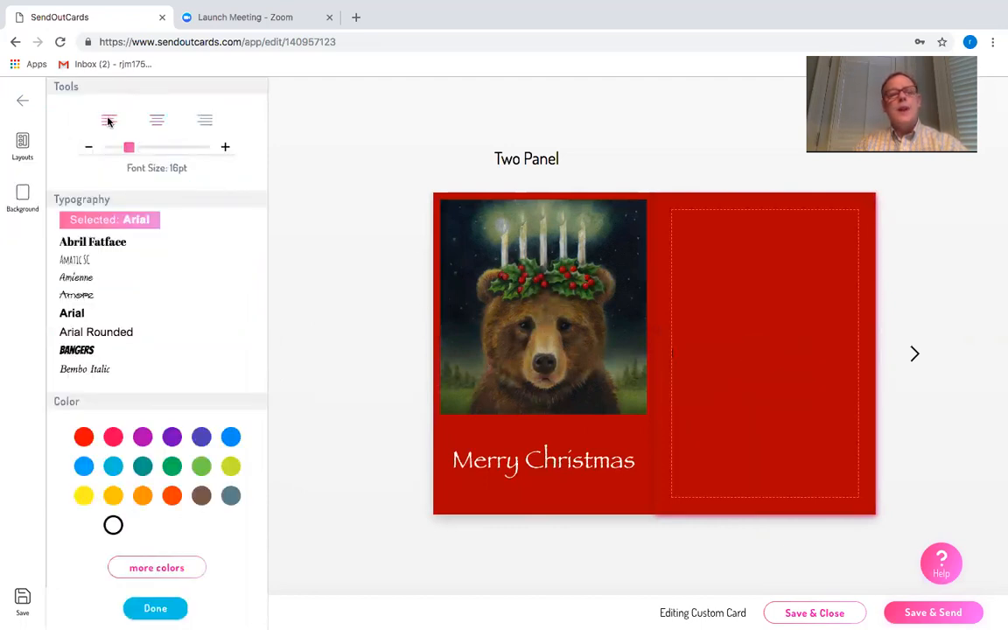
# Write a First Name greeting wishing old-fashioned Christmas joys and a happy New Year, correcting typos.
pyautogui.scroll(-3)
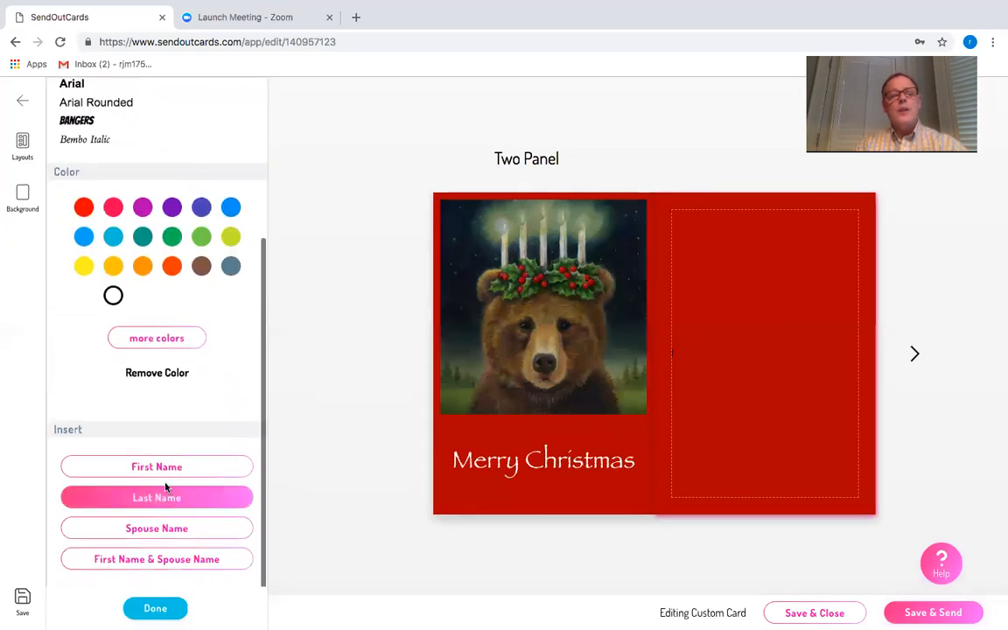
pyautogui.click(157, 466)
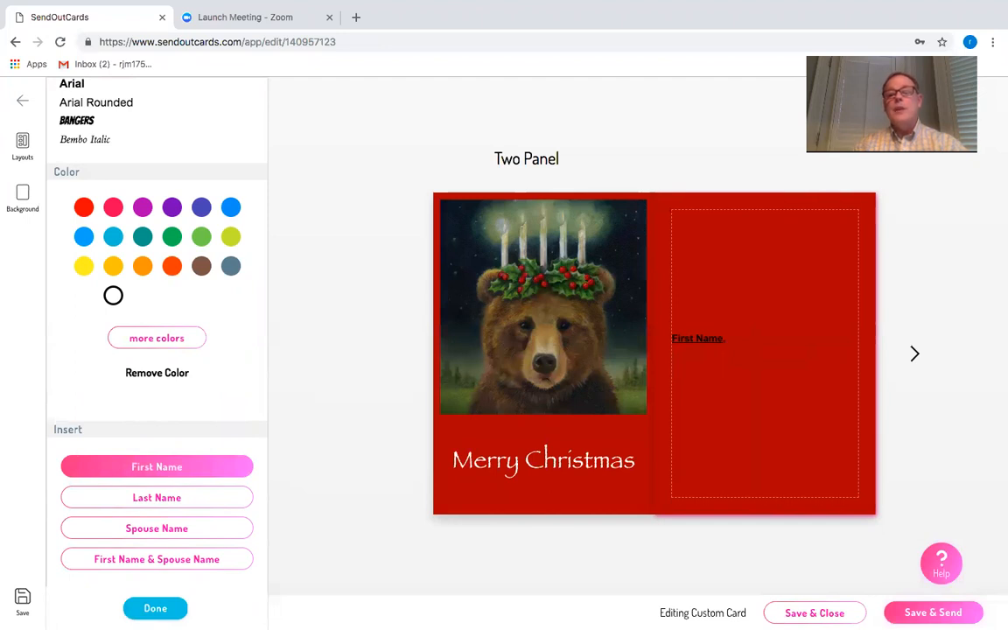
pyautogui.write('Wishing you')
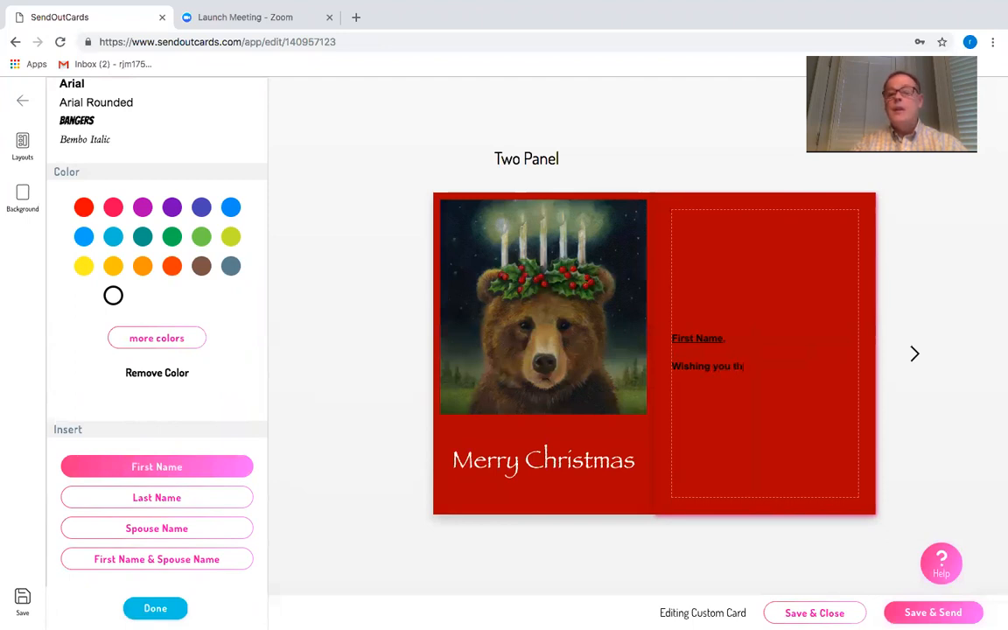
pyautogui.write('the joys of an old-fashioned Christ')
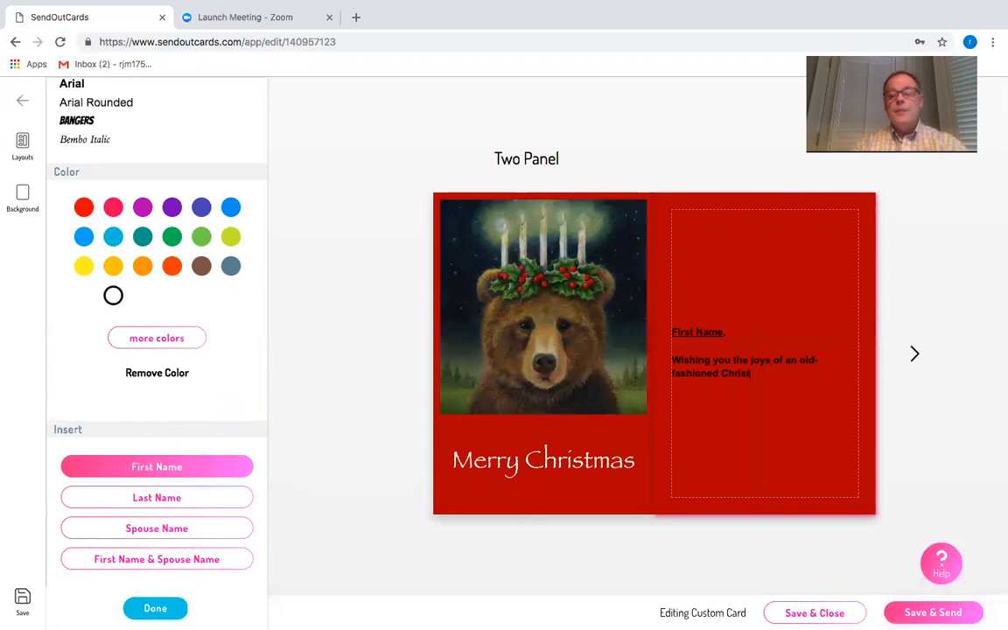
pyautogui.write('mas and')
pyautogui.write('All th ebest in')
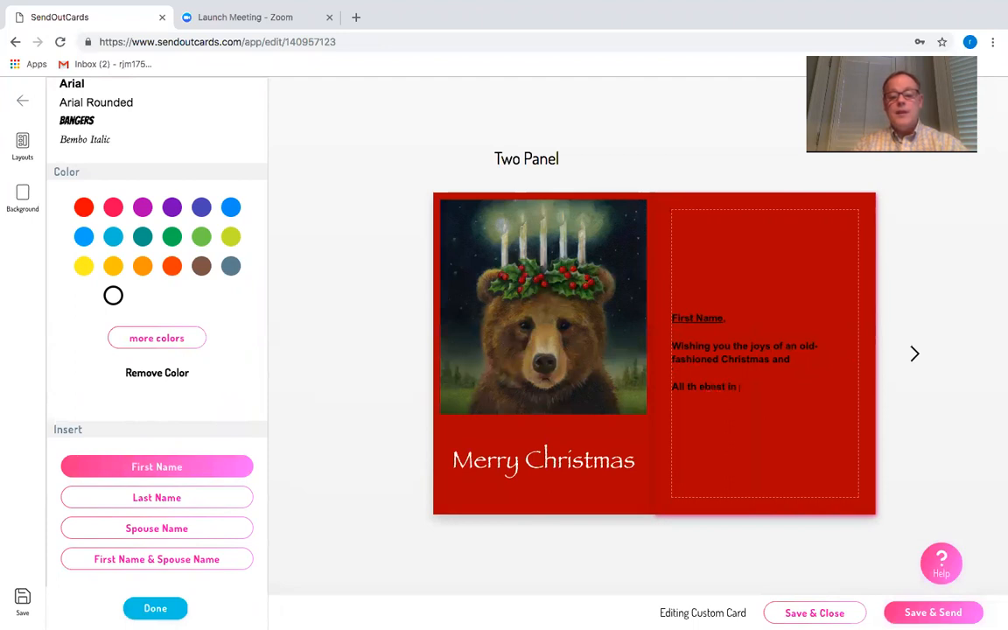
pyautogui.write('the NEw YEa')
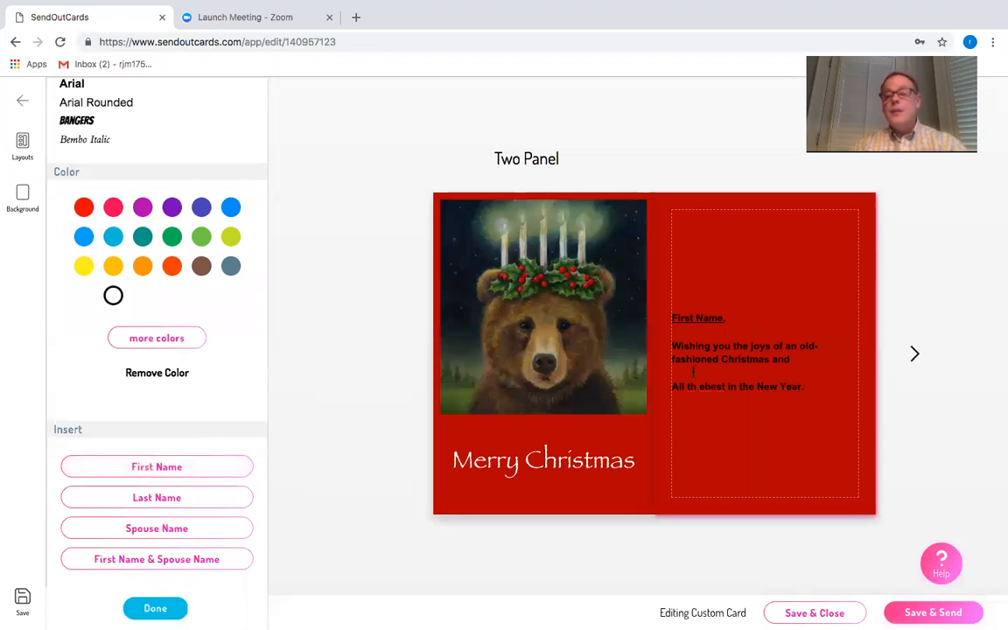
pyautogui.doubleClick(779, 359)
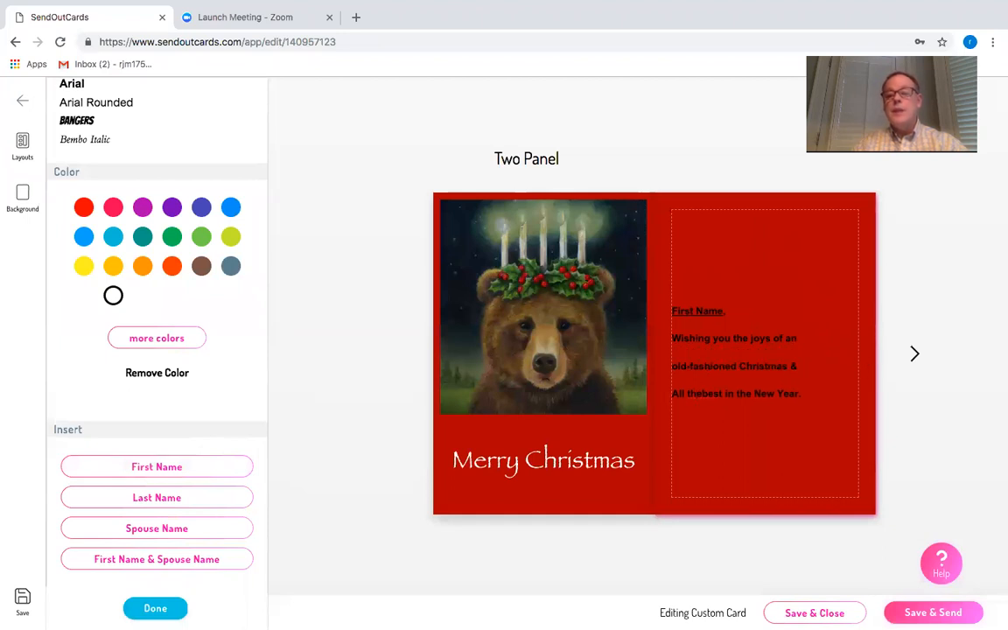
pyautogui.doubleClick(736, 350)
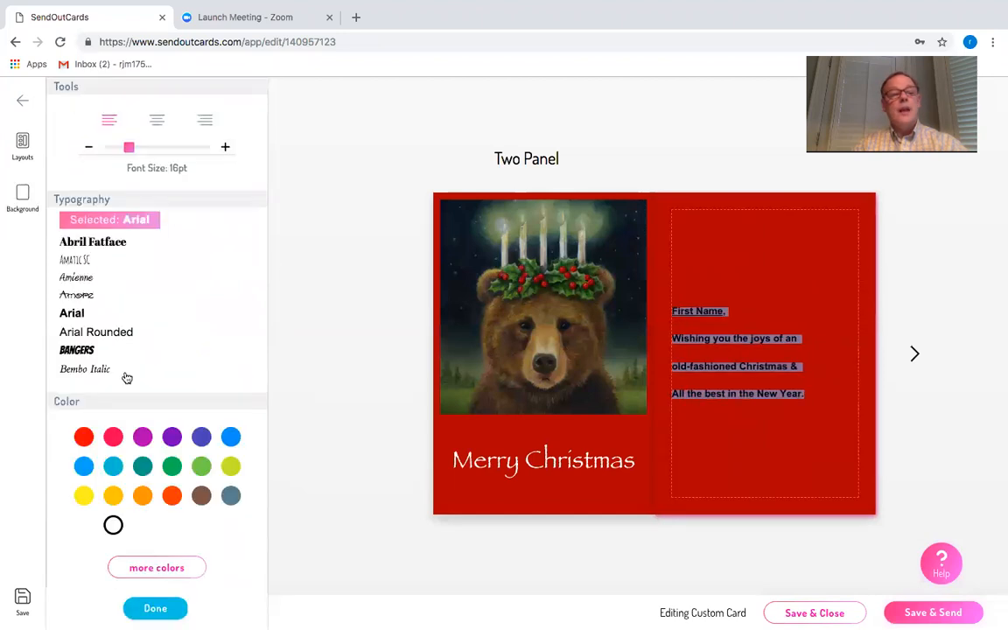
# Make the message white, centred Envelope Hand, and add a 23pt 'Chip' signature.
pyautogui.scroll(-3)
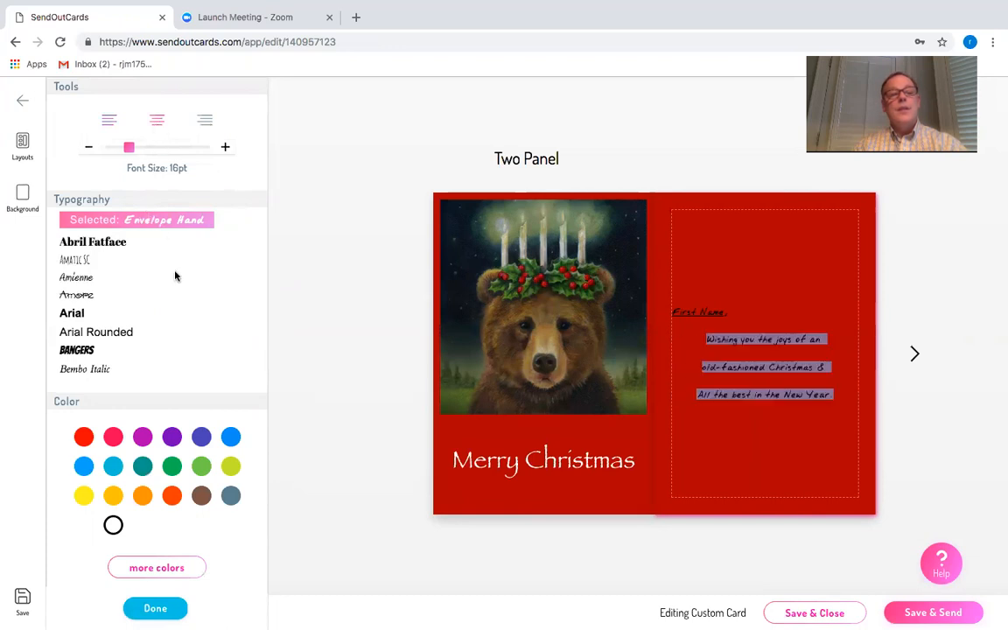
pyautogui.moveTo(297, 415)
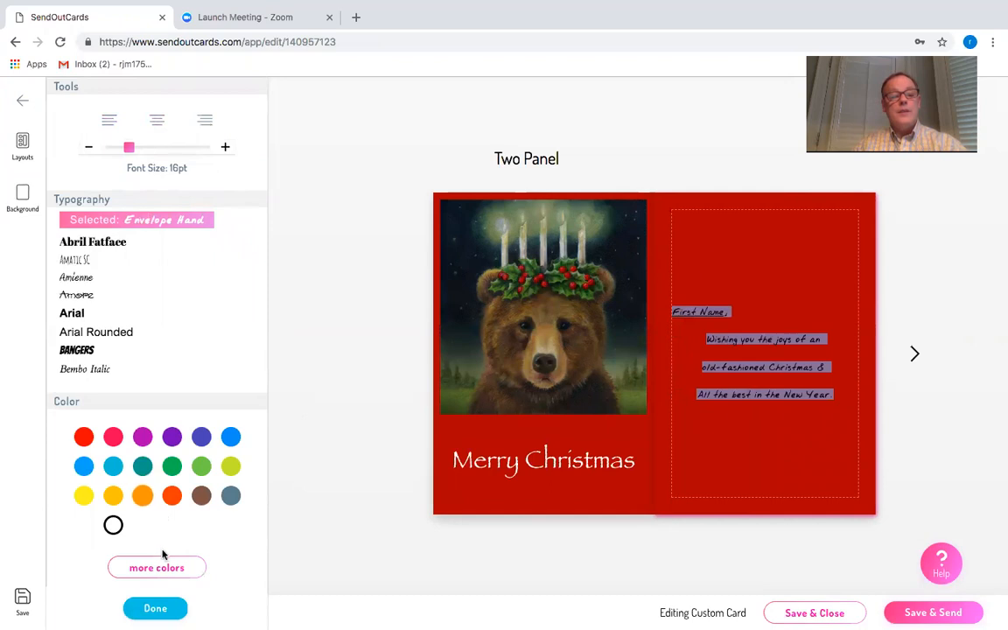
pyautogui.click(157, 567)
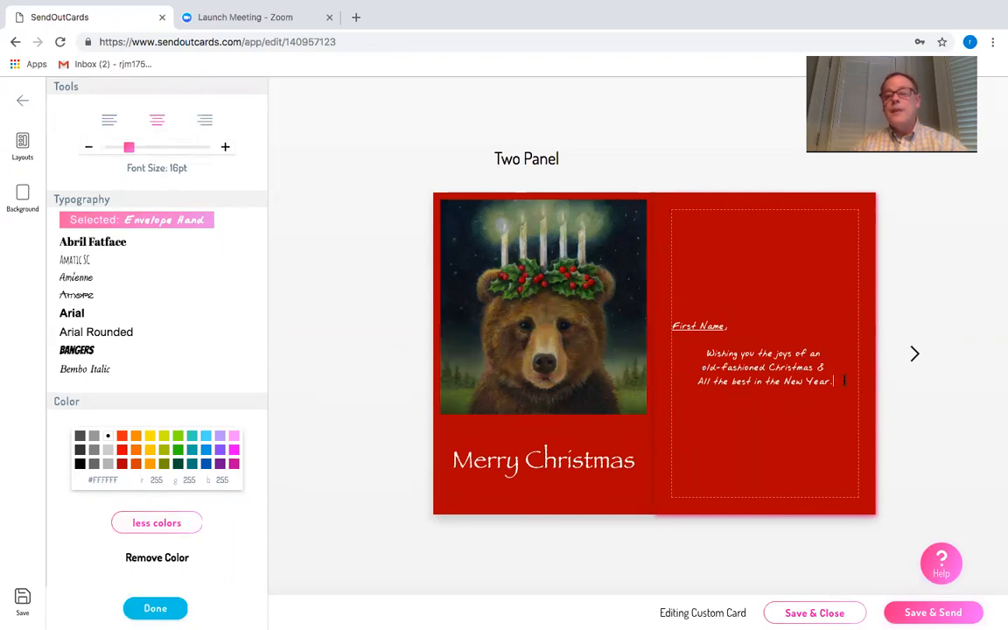
pyautogui.write('Chip')
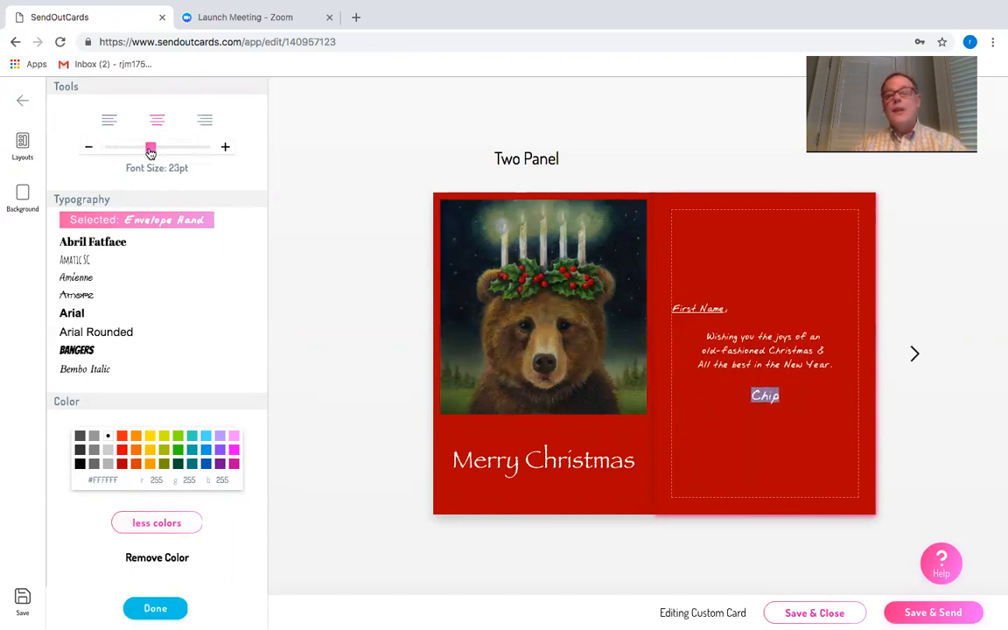
pyautogui.moveTo(915, 354)
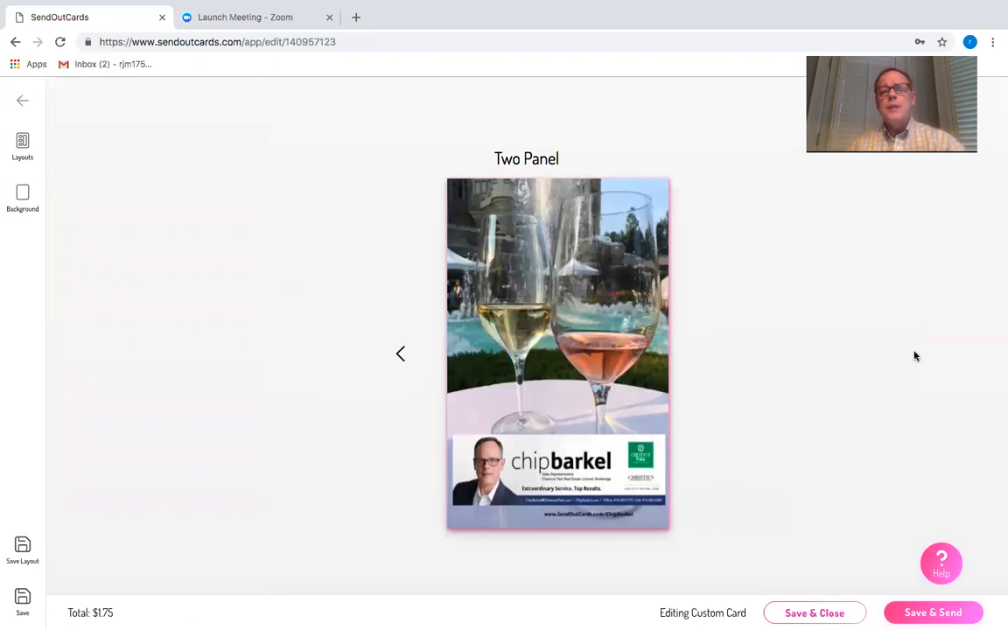
pyautogui.moveTo(837, 361)
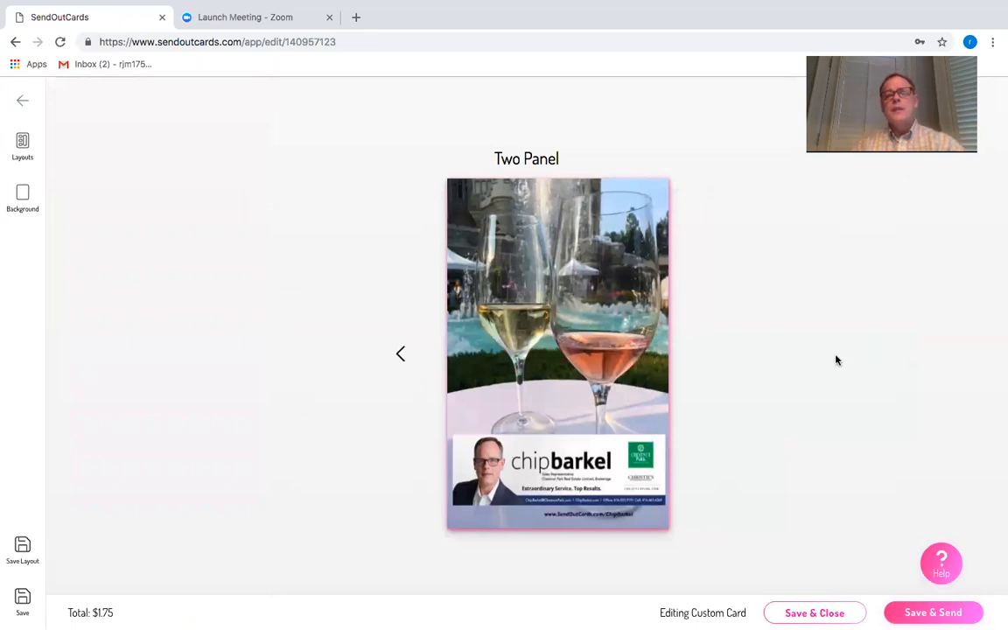
pyautogui.moveTo(567, 335)
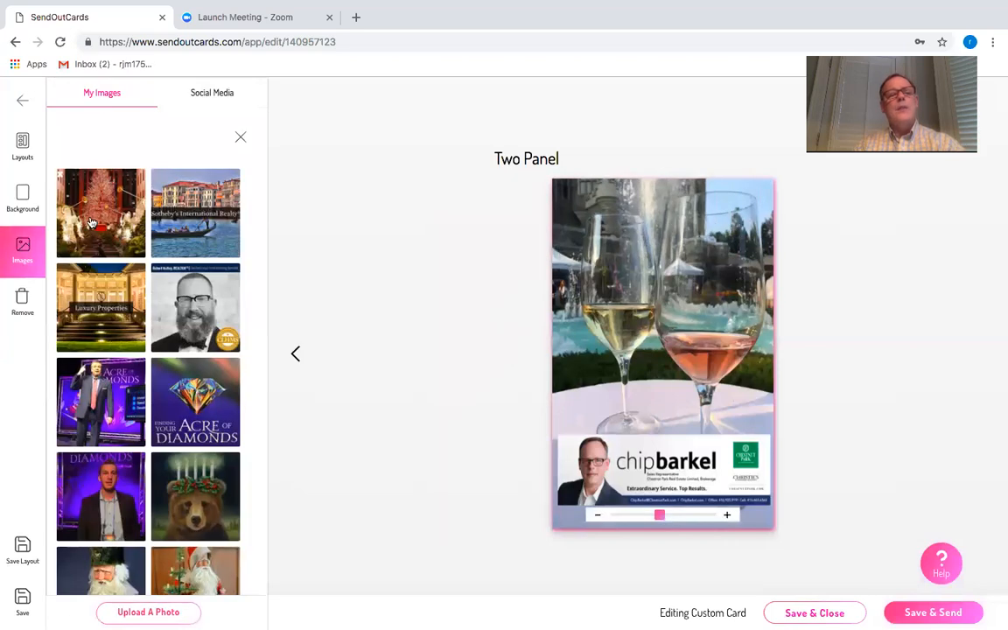
# On the card's back panel, scroll the image library and bring up the layout choices.
pyautogui.scroll(-3)
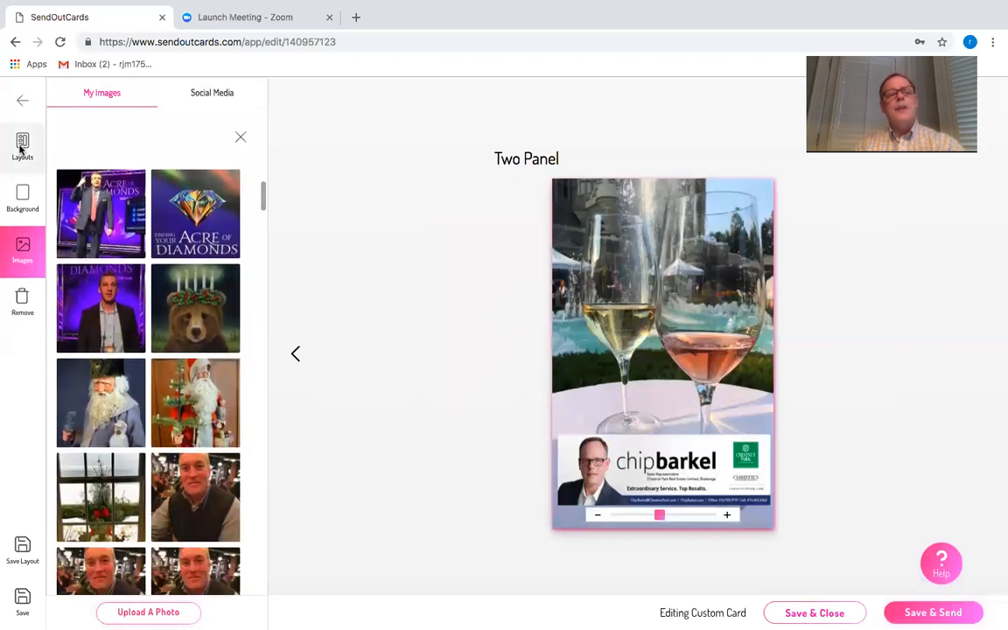
pyautogui.click(22, 147)
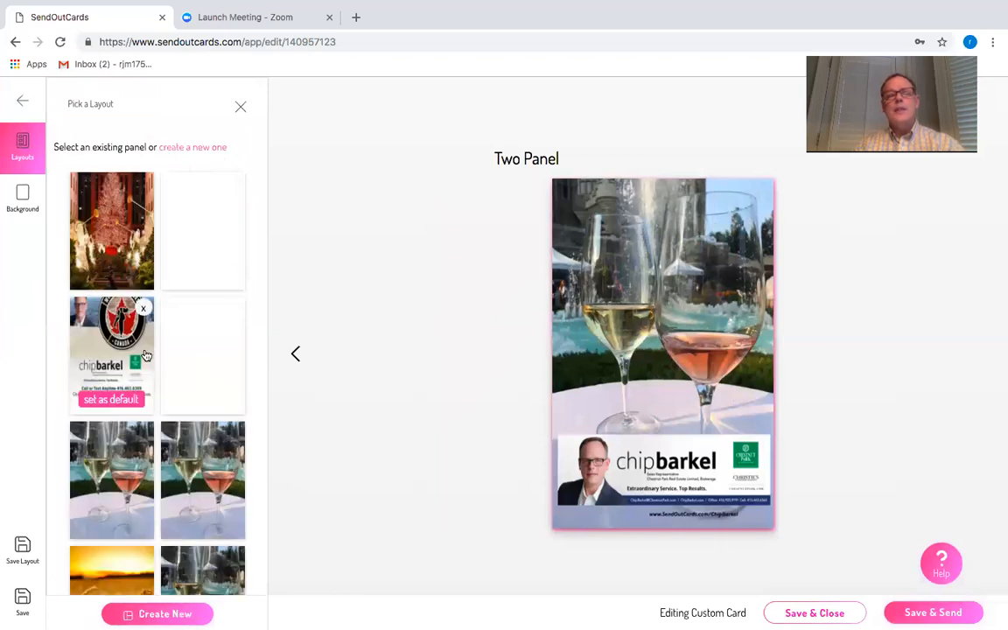
# Apply a blank full-photo layout to the back panel and start uploading a photo.
pyautogui.scroll(-3)
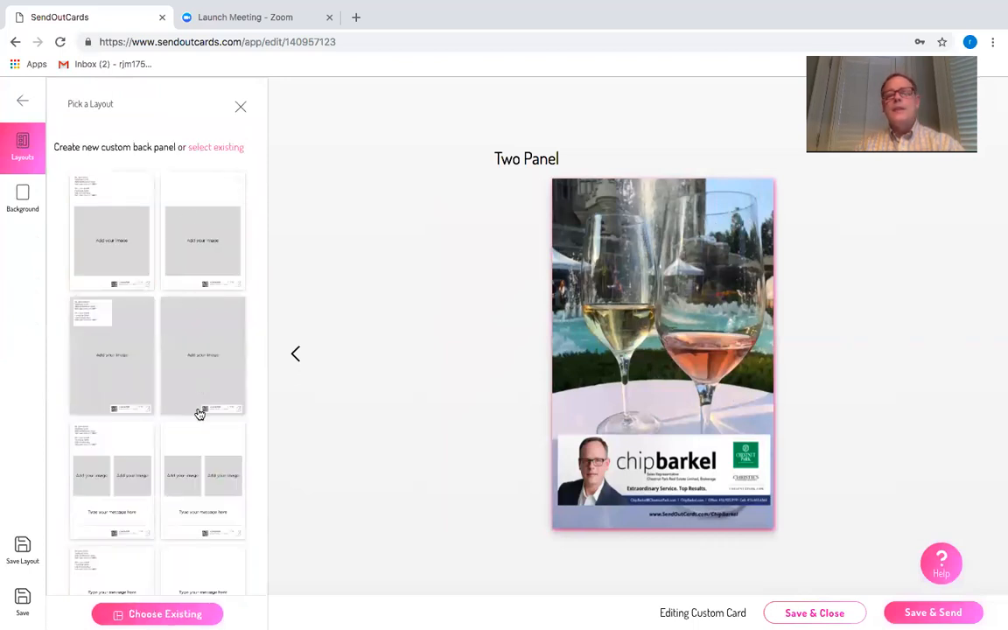
pyautogui.moveTo(201, 413)
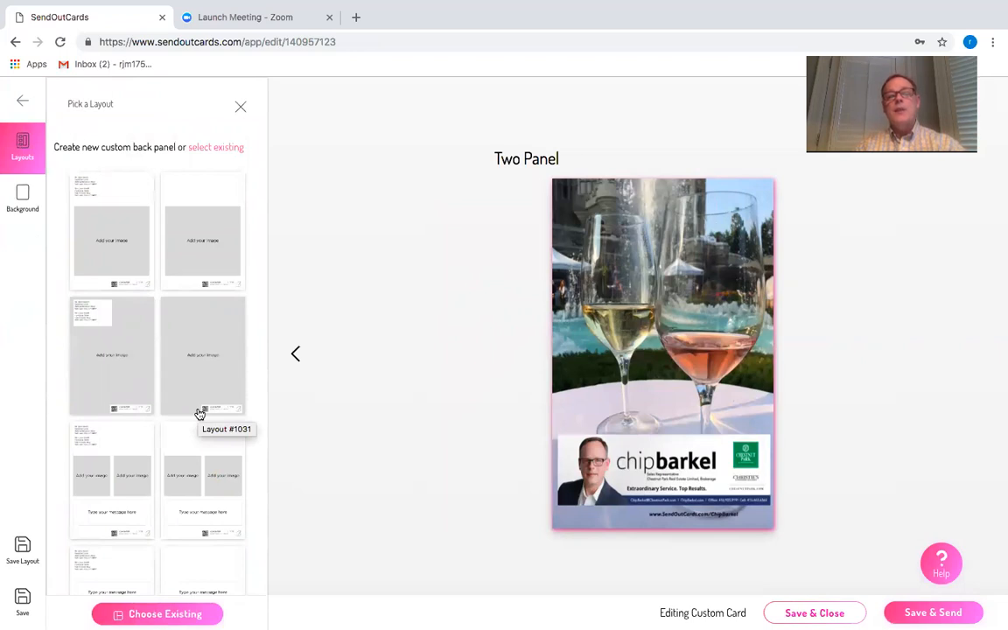
pyautogui.scroll(-3)
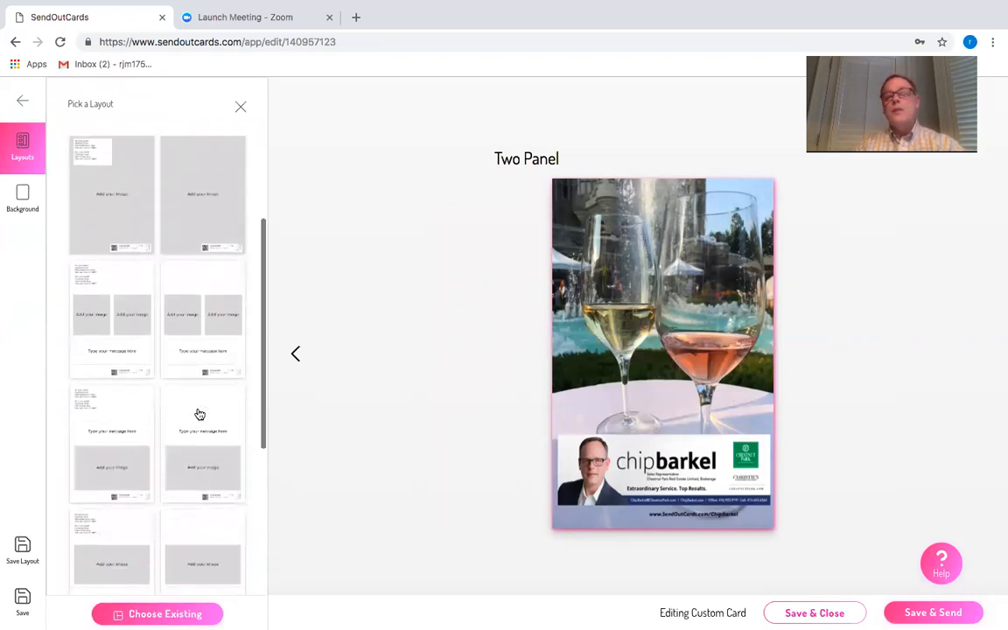
pyautogui.scroll(3)
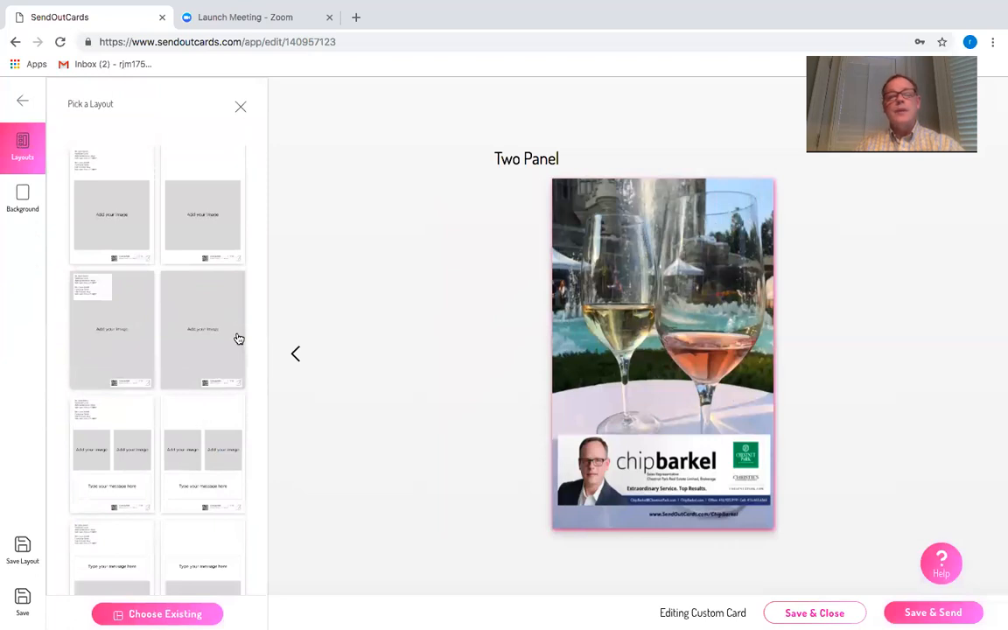
pyautogui.moveTo(218, 329)
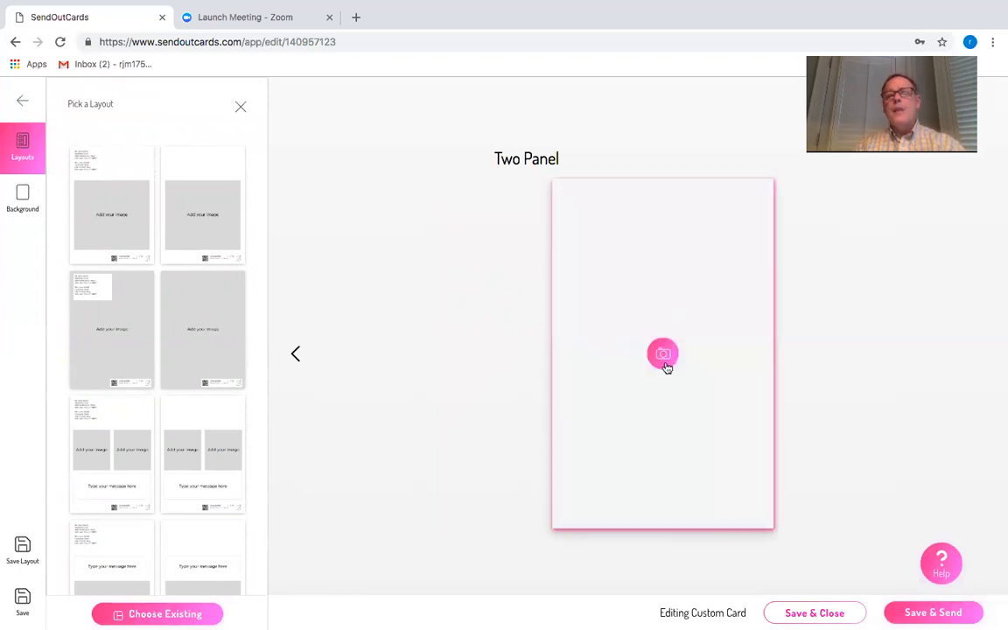
pyautogui.click(663, 355)
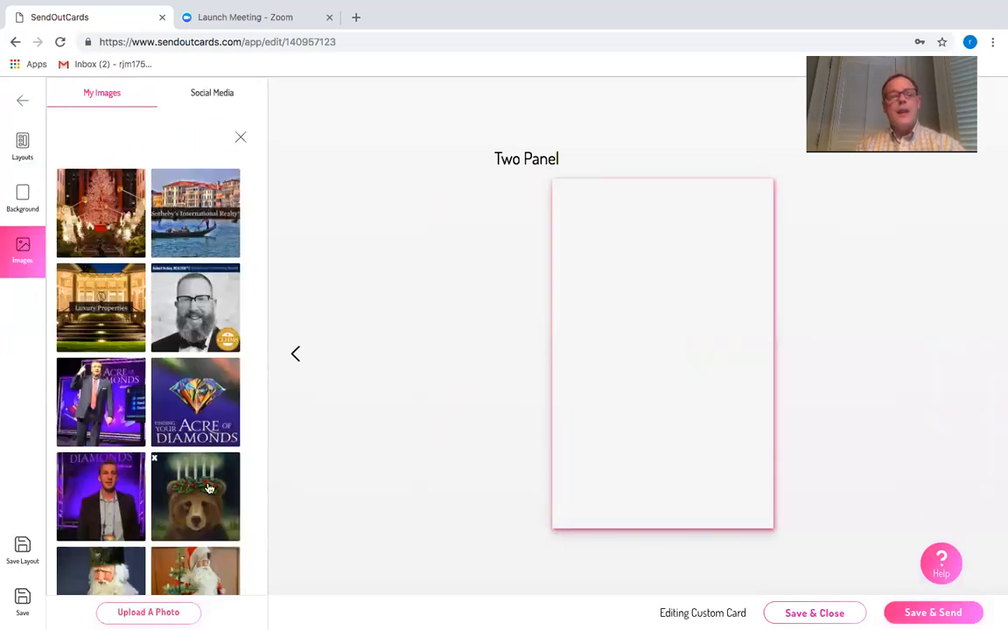
pyautogui.scroll(-3)
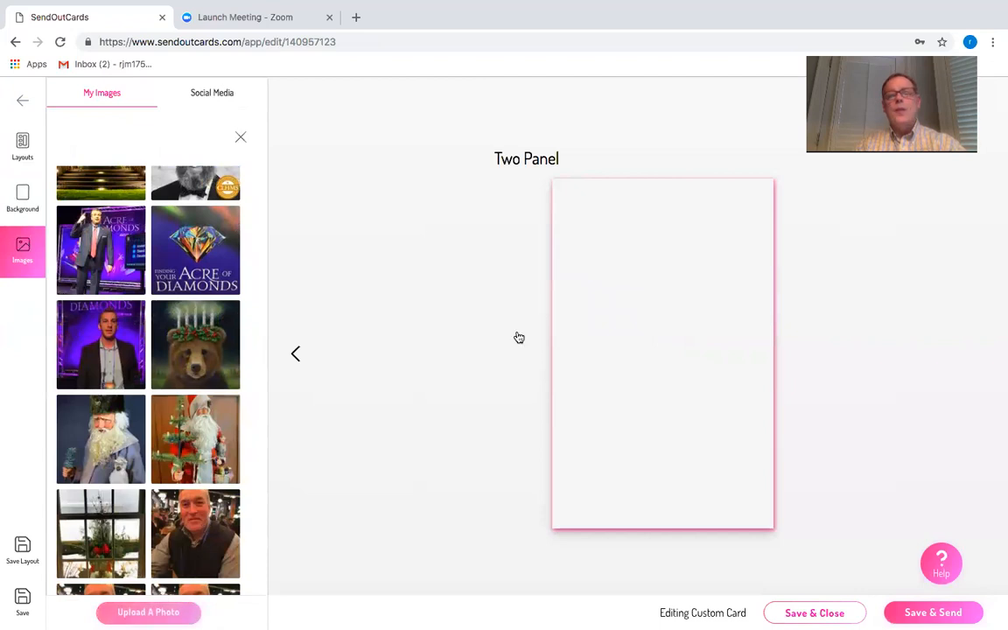
pyautogui.click(148, 611)
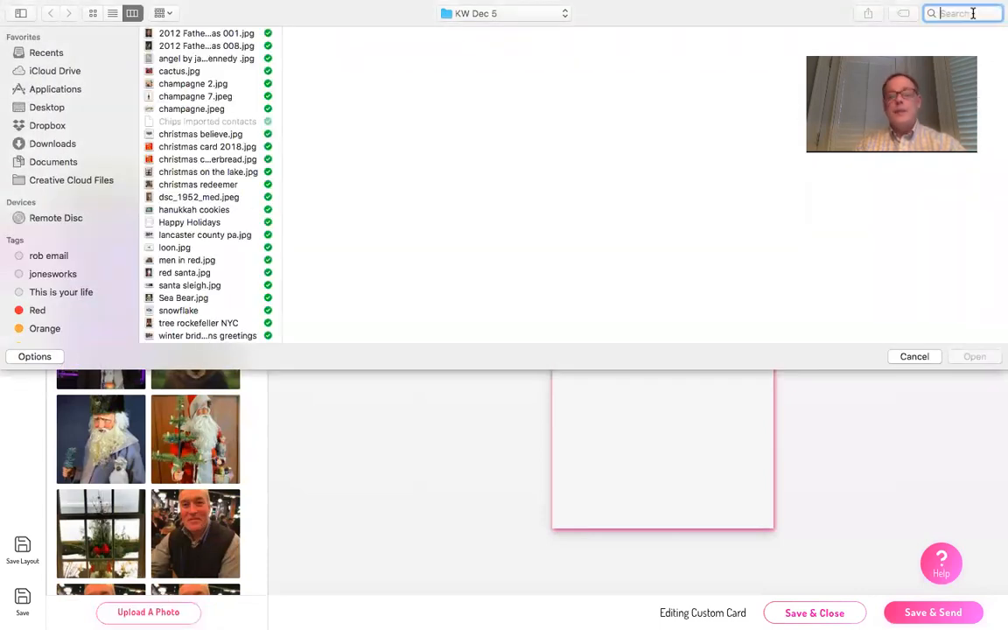
# Upload 'tree rockefeller NYC' from Dropbox > SOC > KW Dec 5.
pyautogui.write('kw')
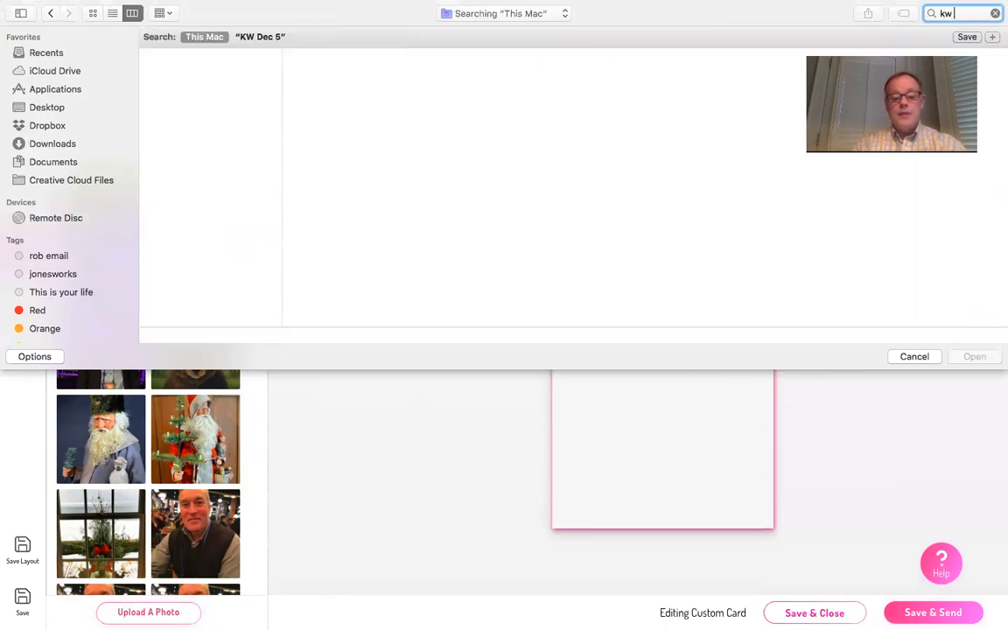
pyautogui.write('Dec 5')
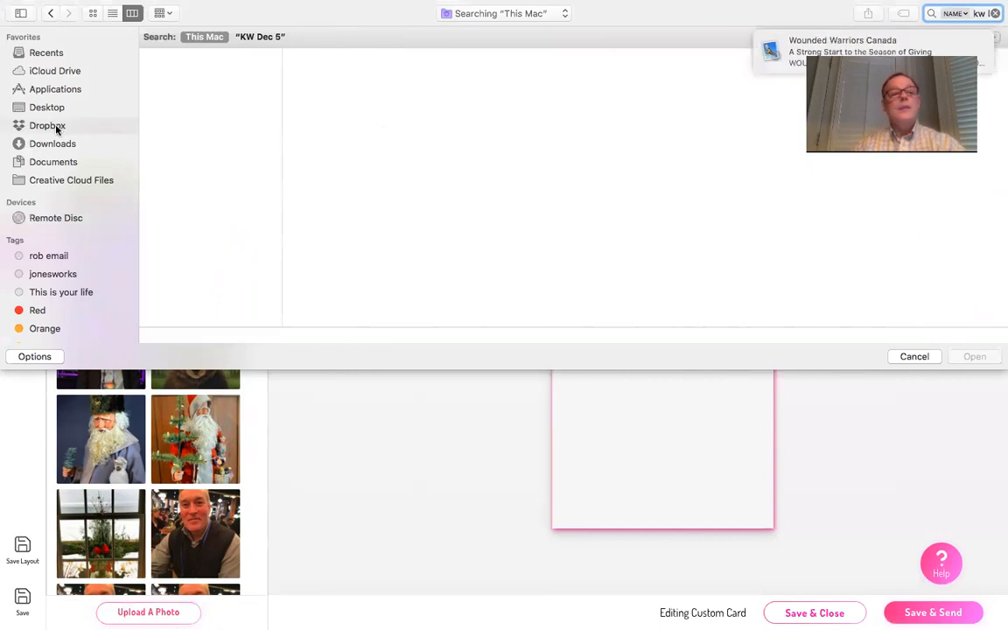
pyautogui.click(48, 125)
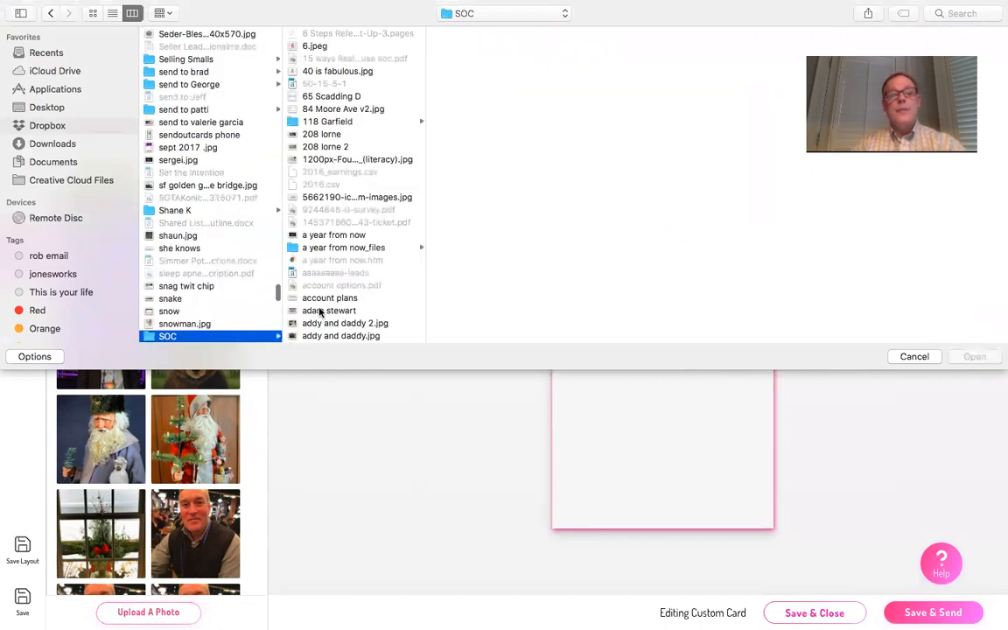
pyautogui.click(328, 336)
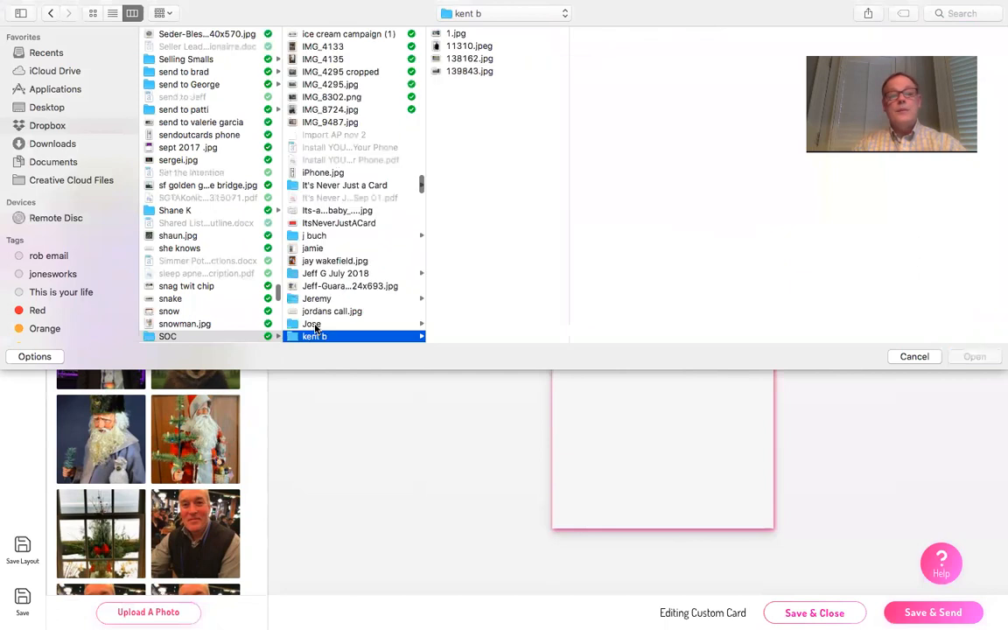
pyautogui.click(322, 336)
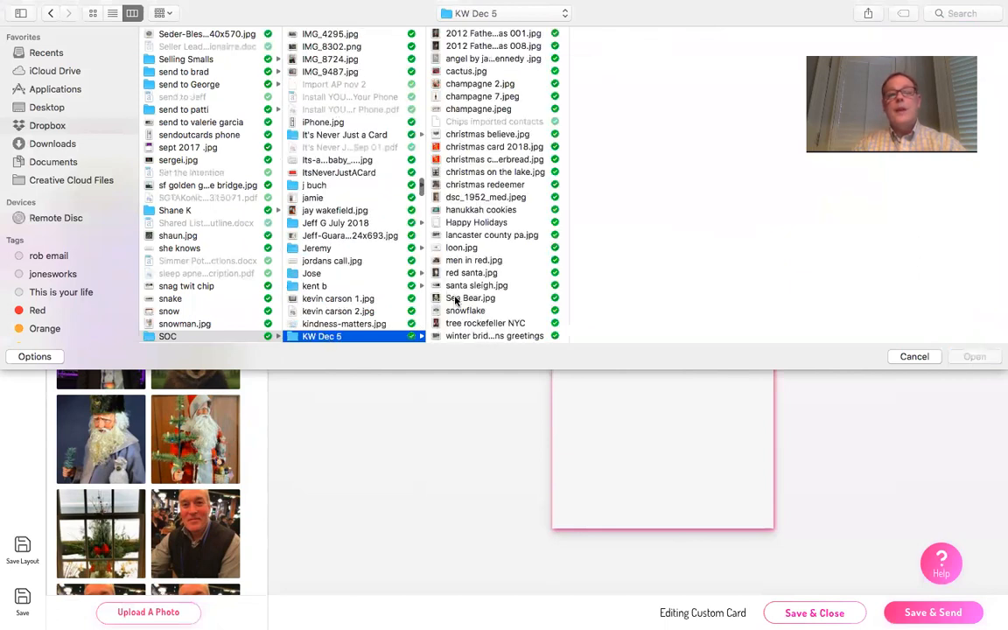
pyautogui.click(486, 323)
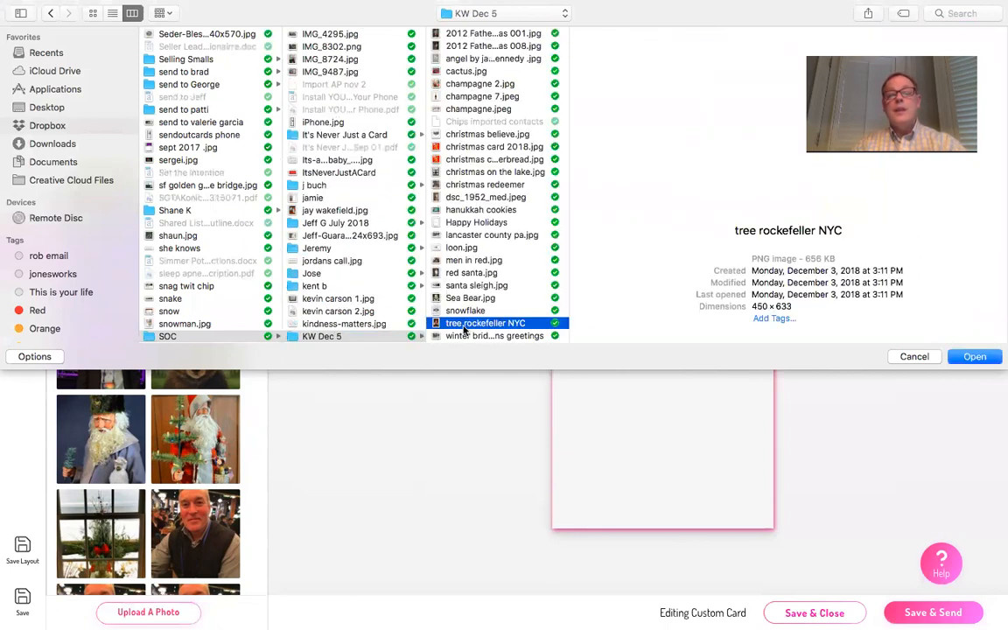
pyautogui.click(975, 356)
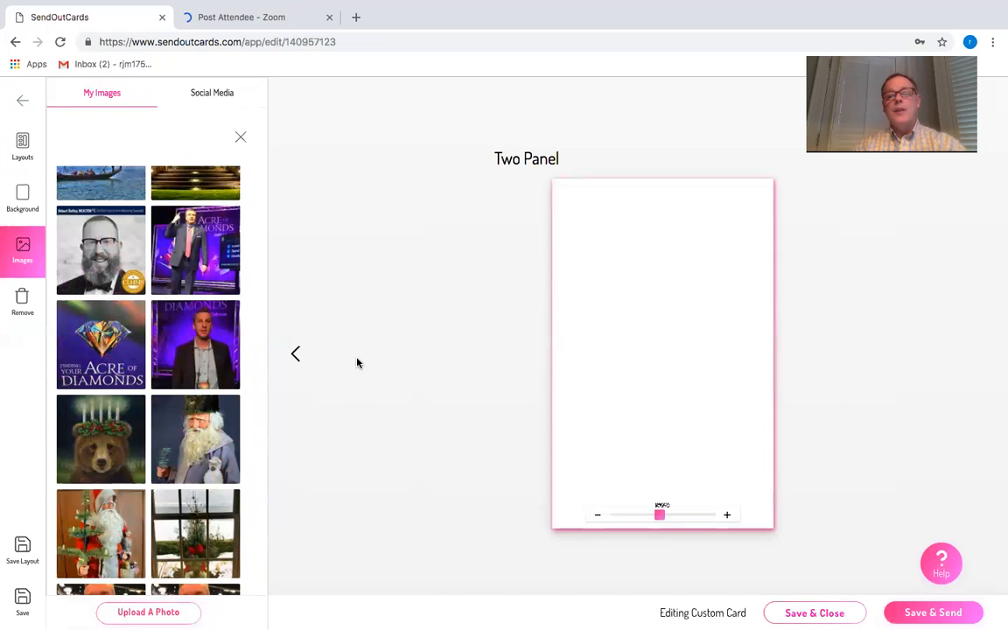
pyautogui.moveTo(234, 381)
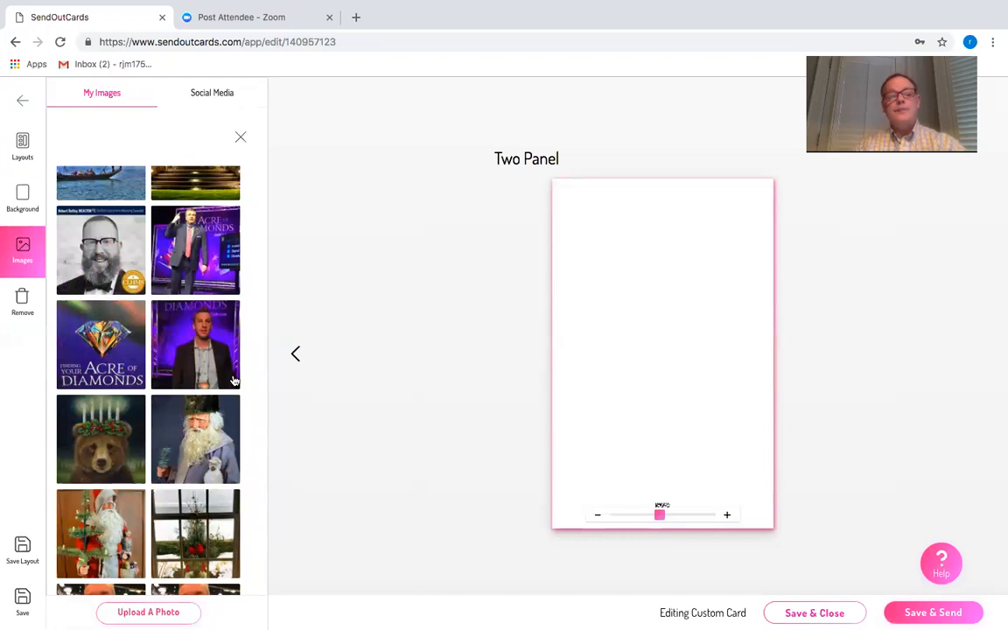
# Place the uploaded Rockefeller tree thumbnail from My Images onto the back panel.
pyautogui.scroll(3)
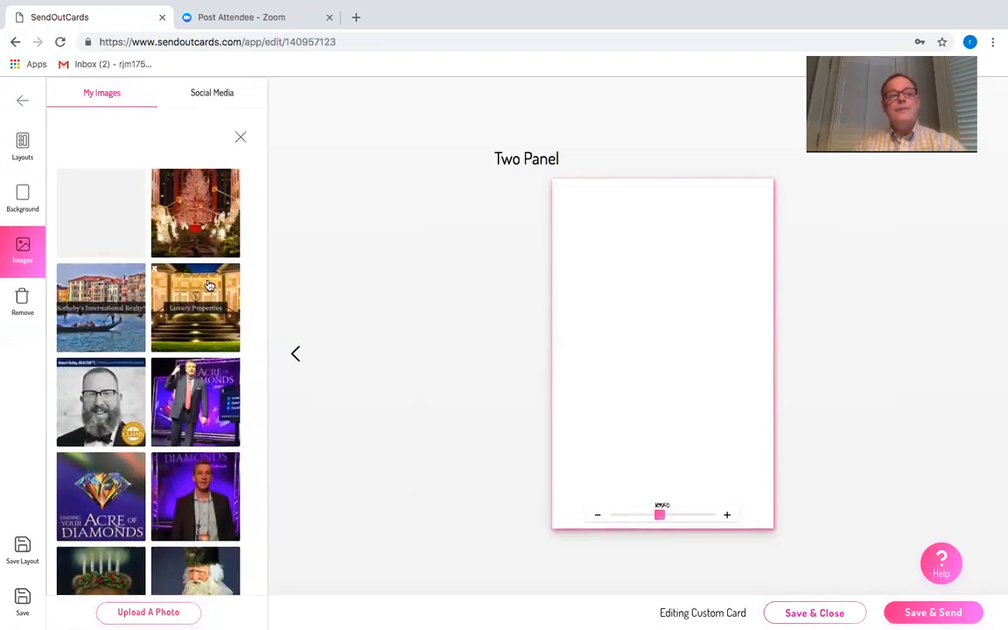
pyautogui.moveTo(200, 269)
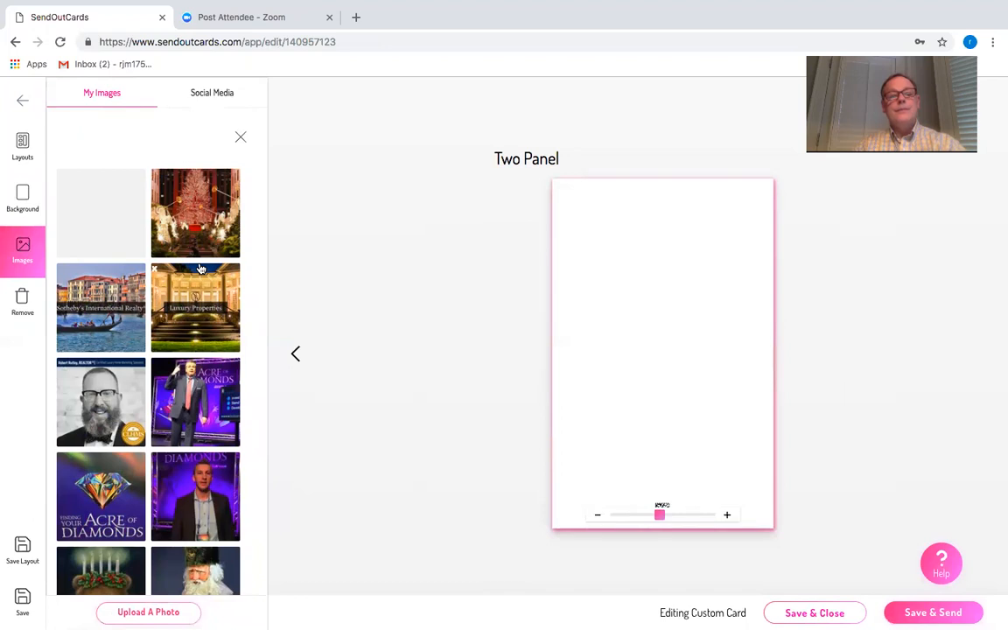
pyautogui.click(195, 212)
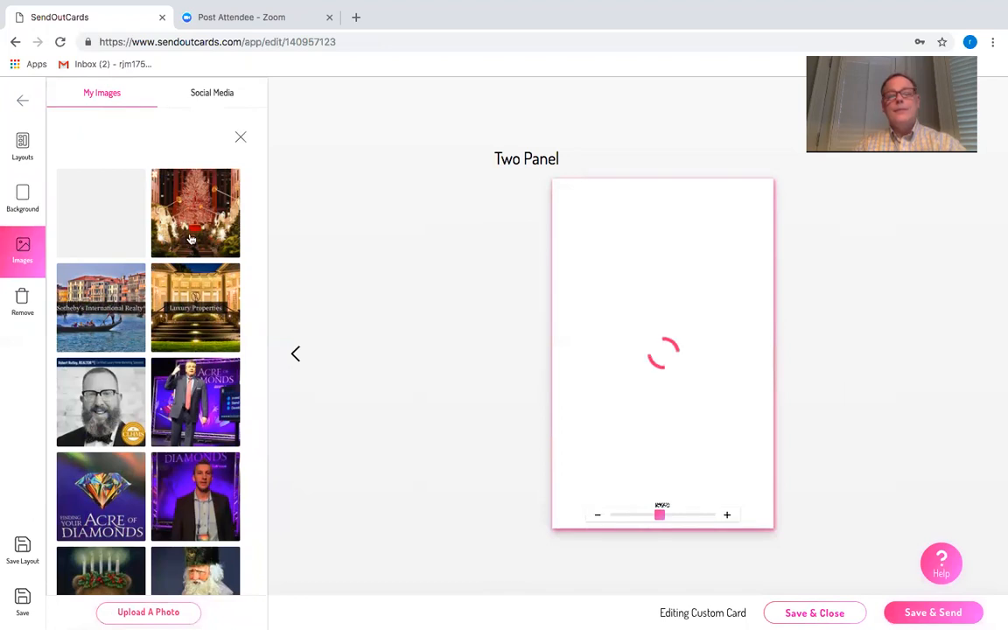
pyautogui.click(194, 212)
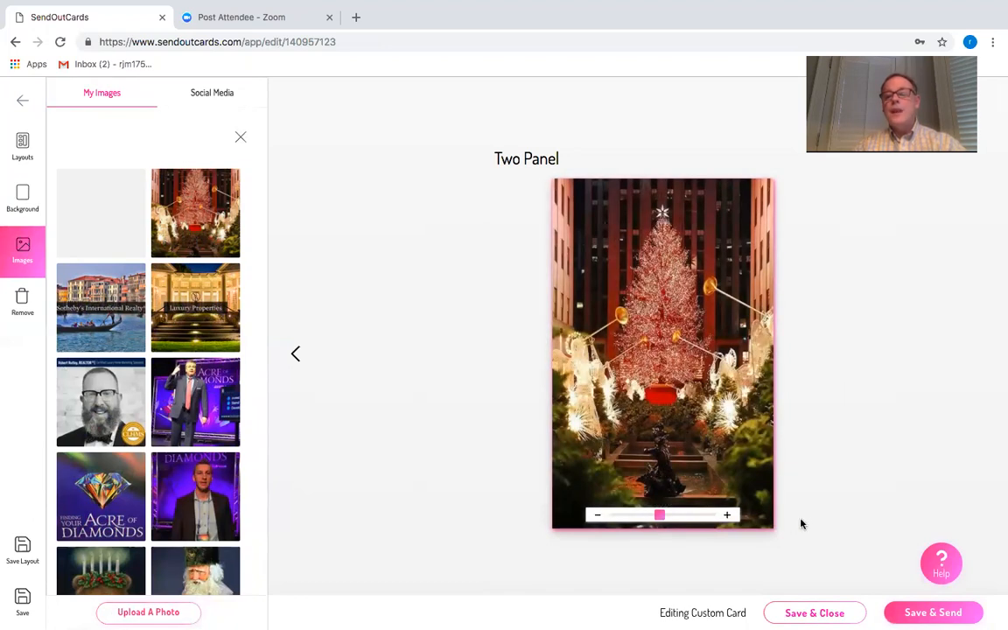
pyautogui.moveTo(194, 423)
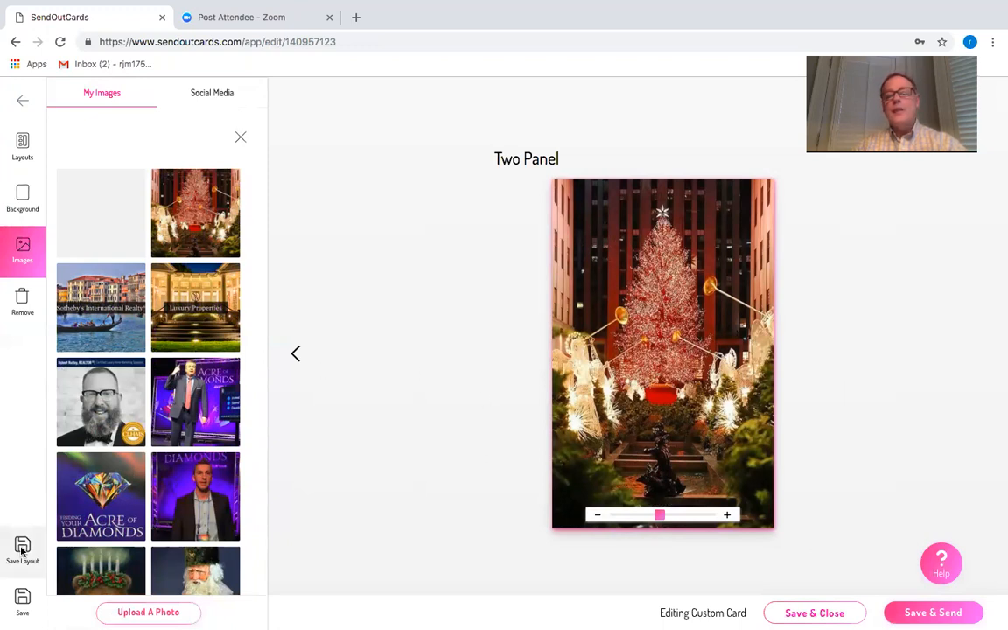
# Save the back-panel layout and the card, then choose Save & Send.
pyautogui.click(22, 552)
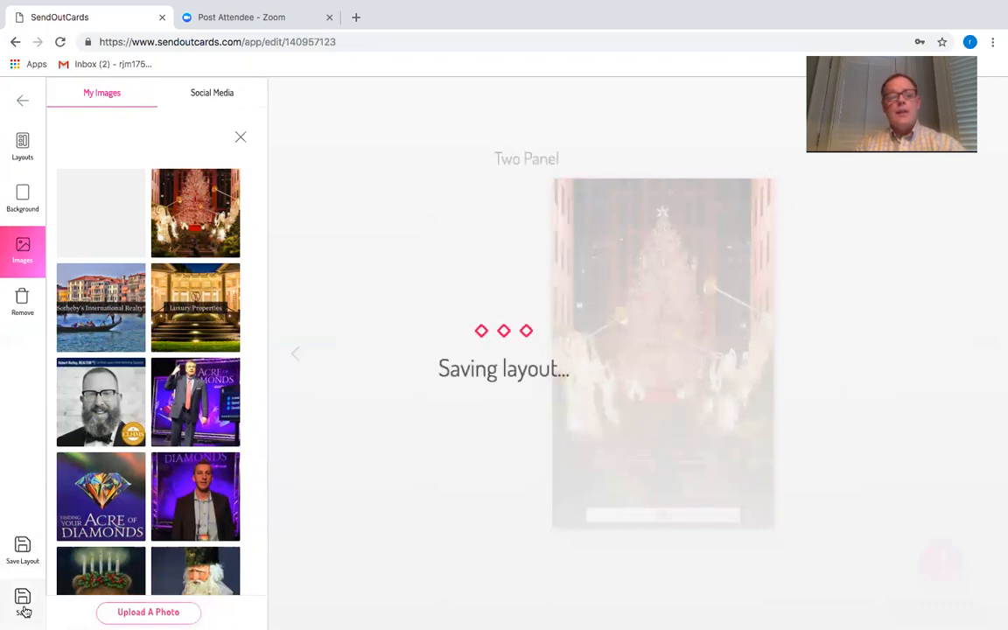
pyautogui.click(22, 602)
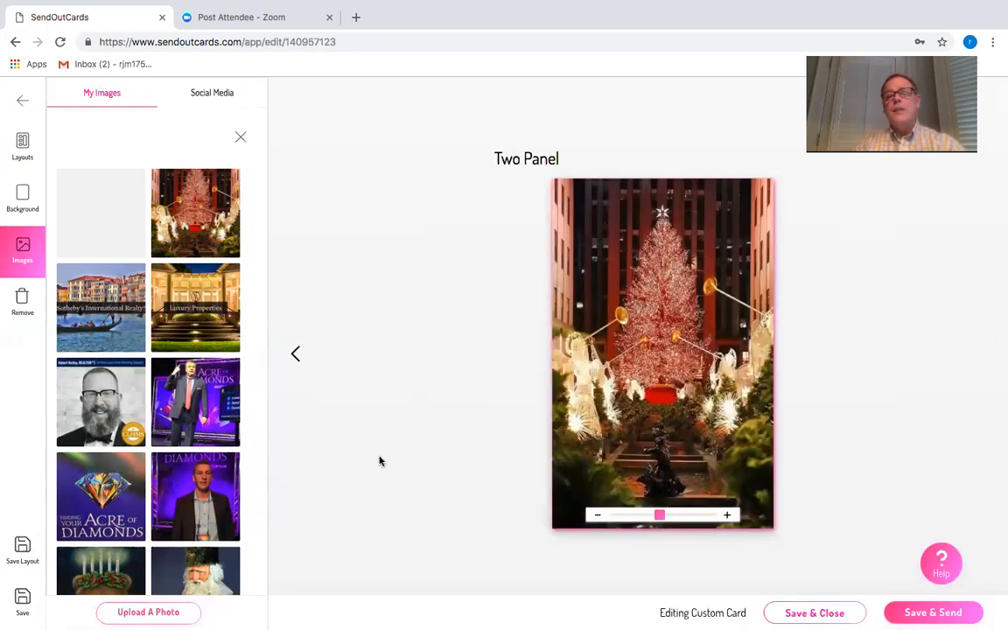
pyautogui.click(933, 612)
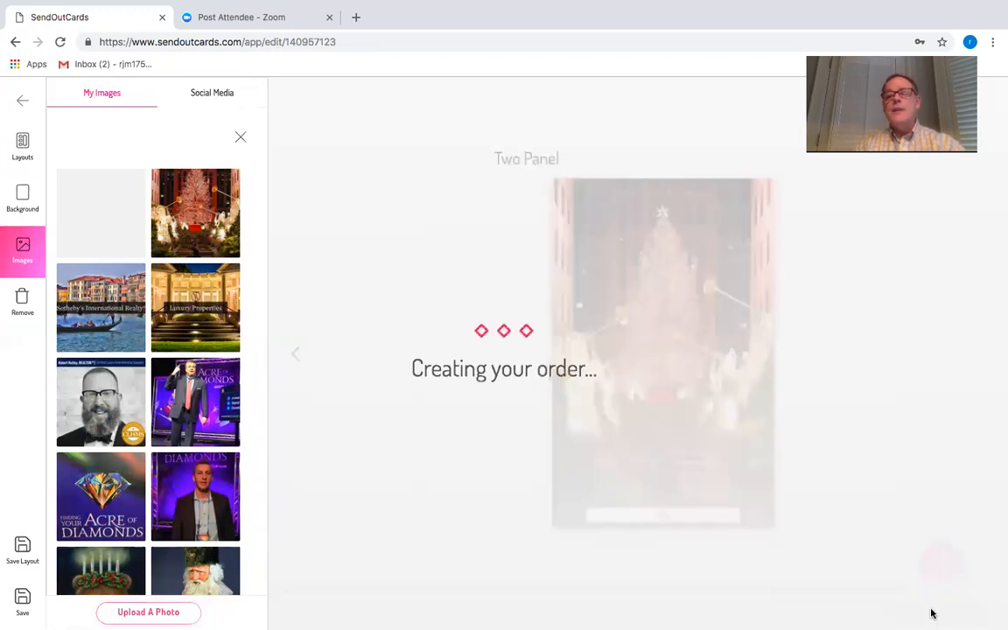
pyautogui.moveTo(636, 315)
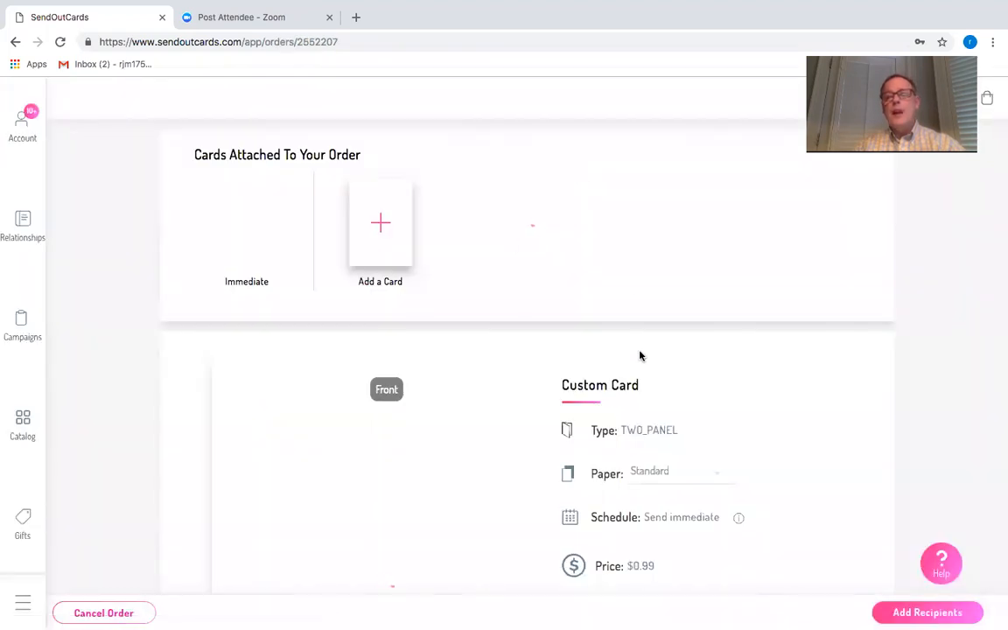
pyautogui.scroll(-3)
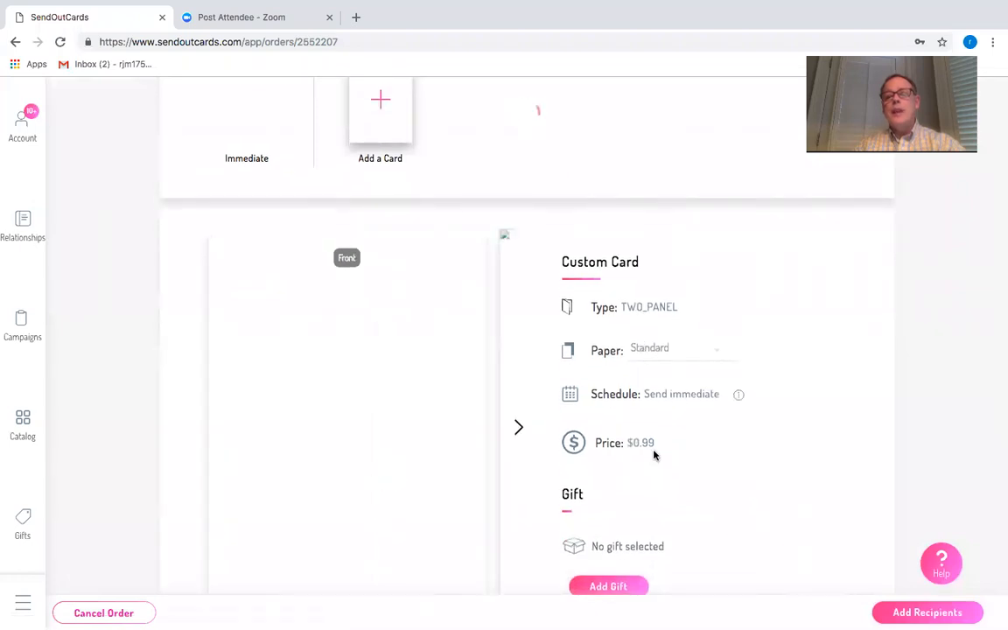
pyautogui.scroll(3)
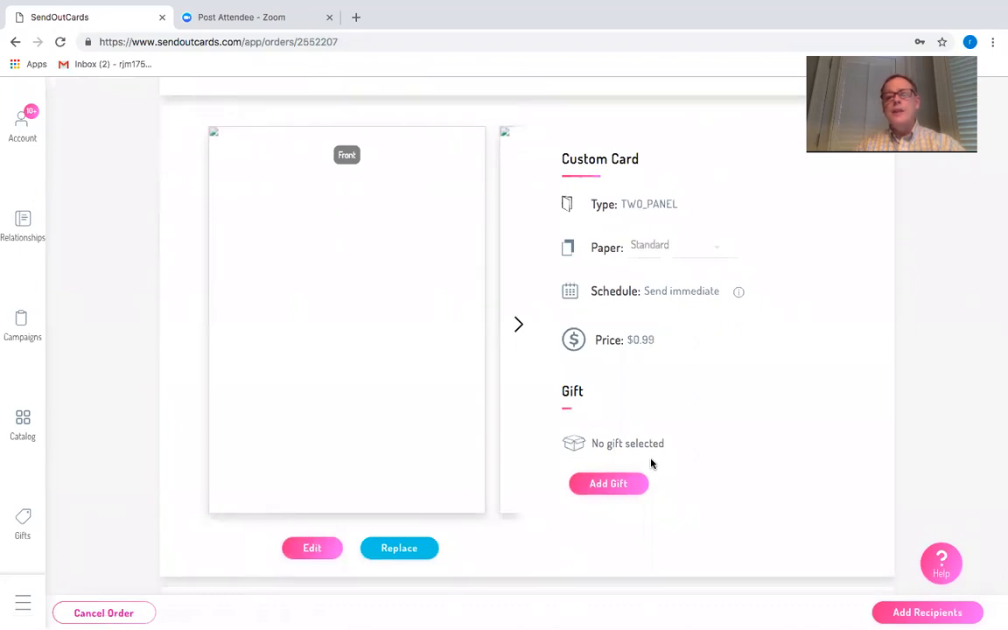
pyautogui.scroll(3)
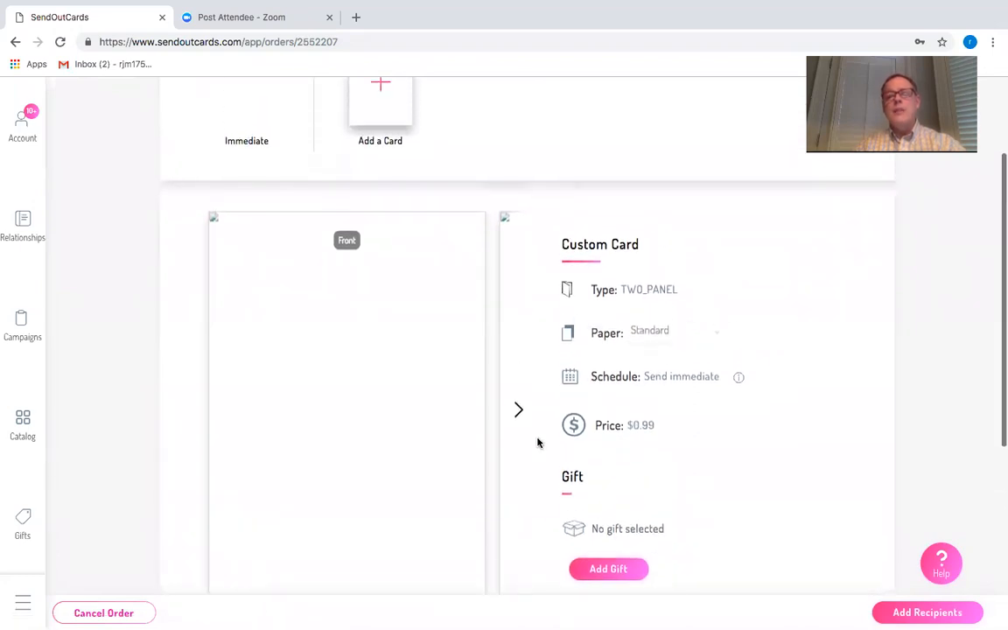
pyautogui.click(518, 410)
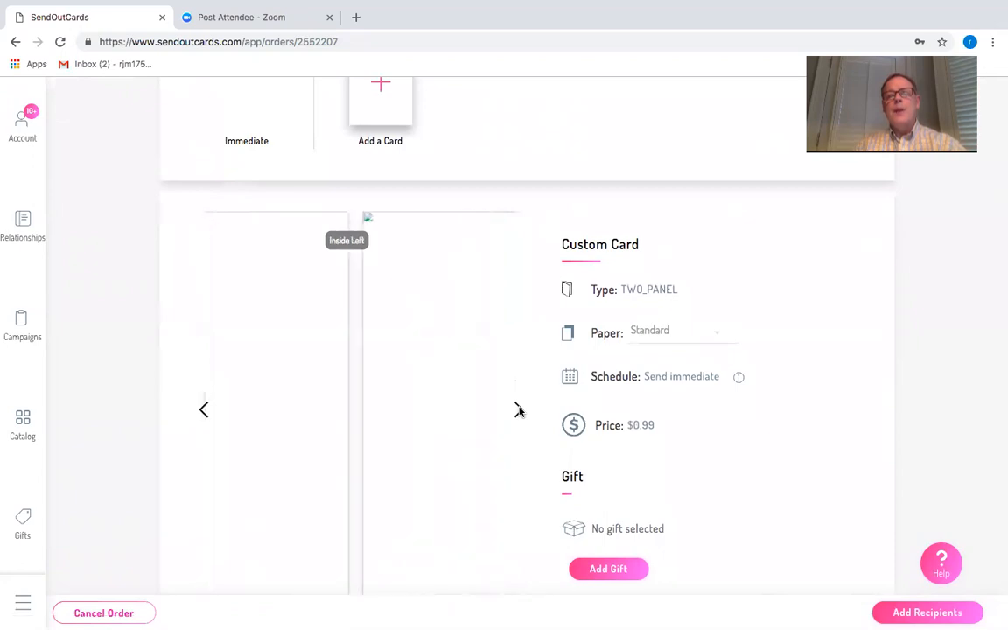
pyautogui.click(519, 410)
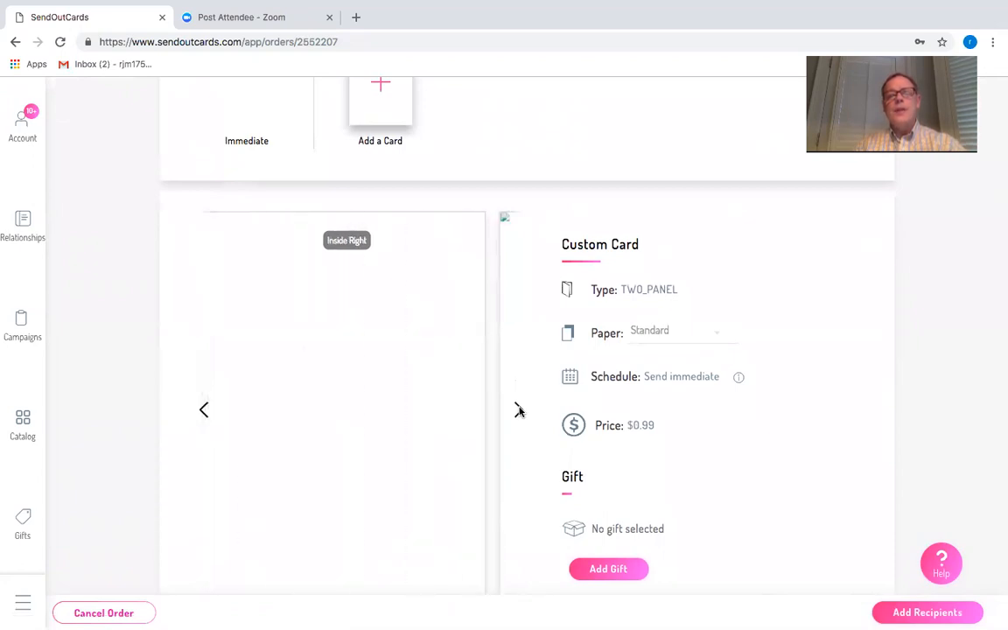
pyautogui.click(519, 410)
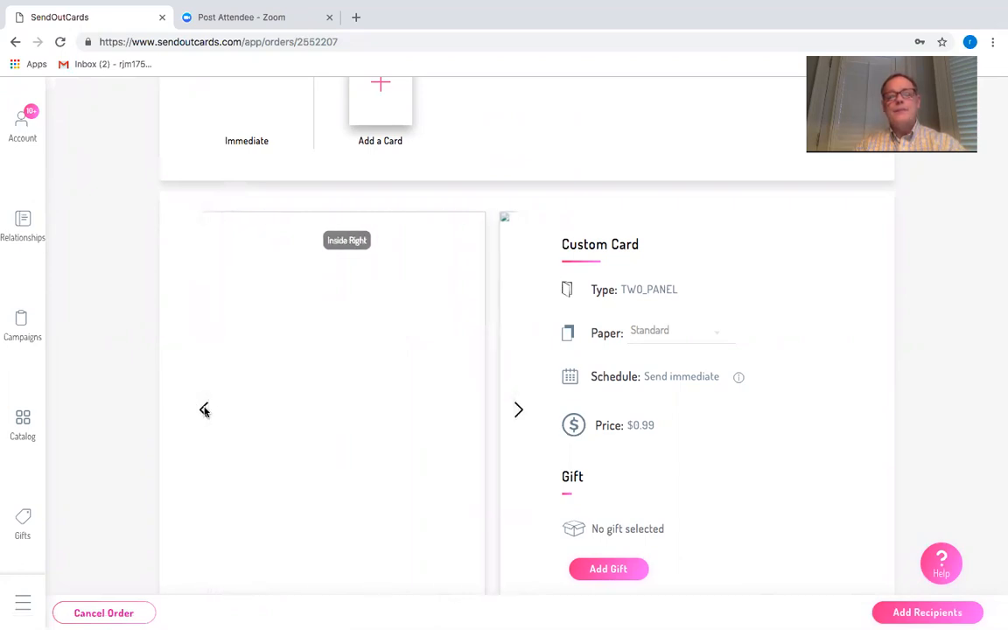
pyautogui.click(205, 410)
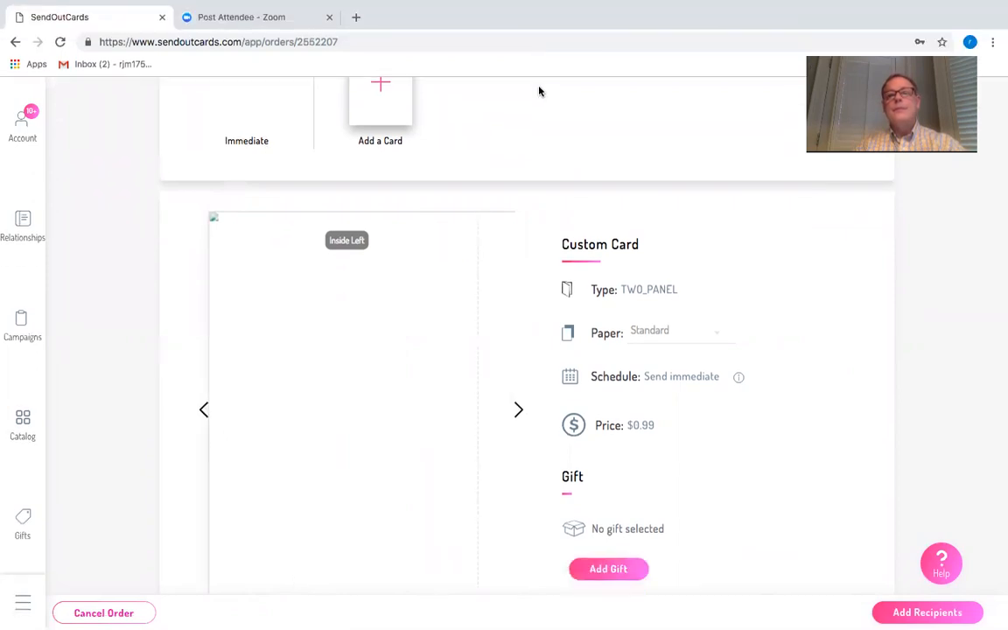
pyautogui.moveTo(519, 409)
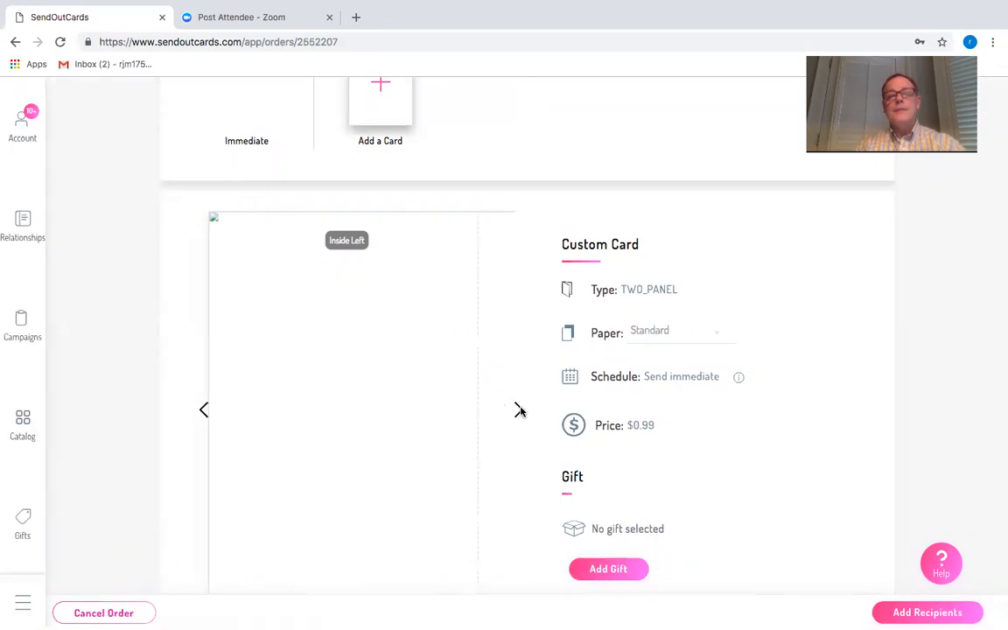
pyautogui.click(520, 409)
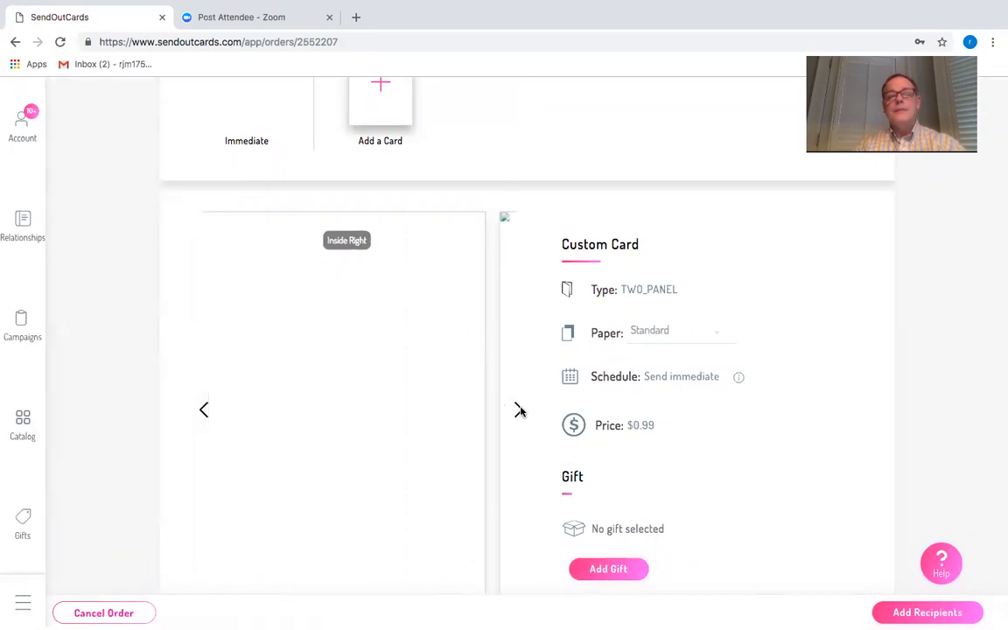
pyautogui.click(520, 409)
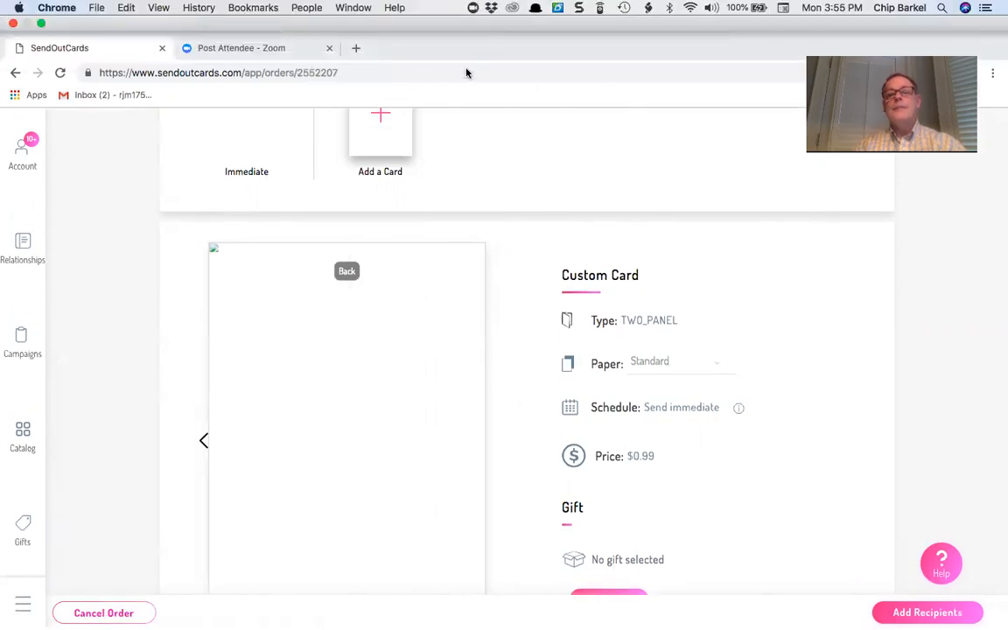
pyautogui.click(690, 7)
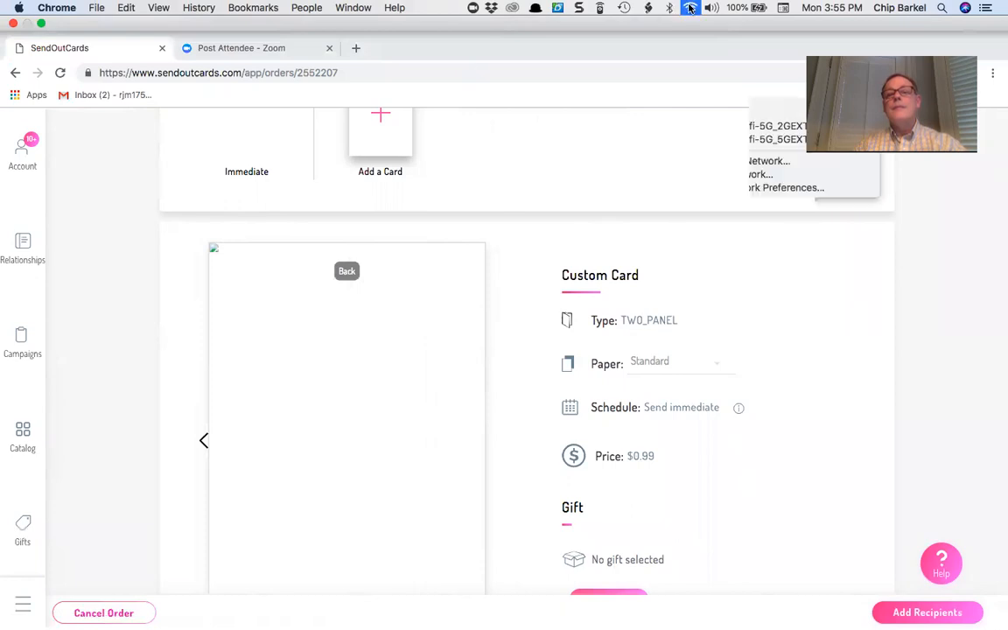
pyautogui.click(690, 8)
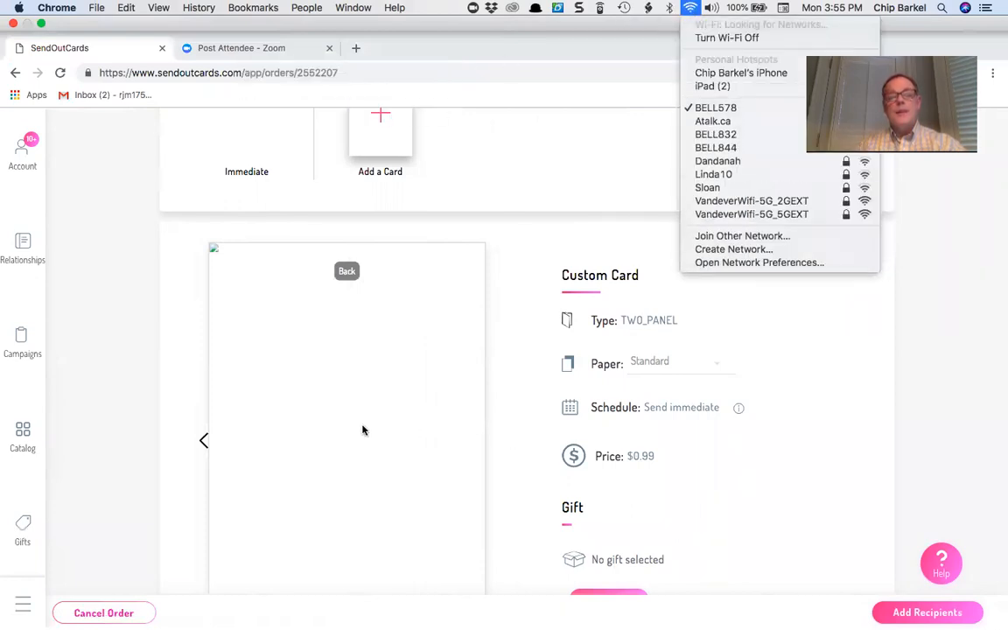
pyautogui.click(365, 429)
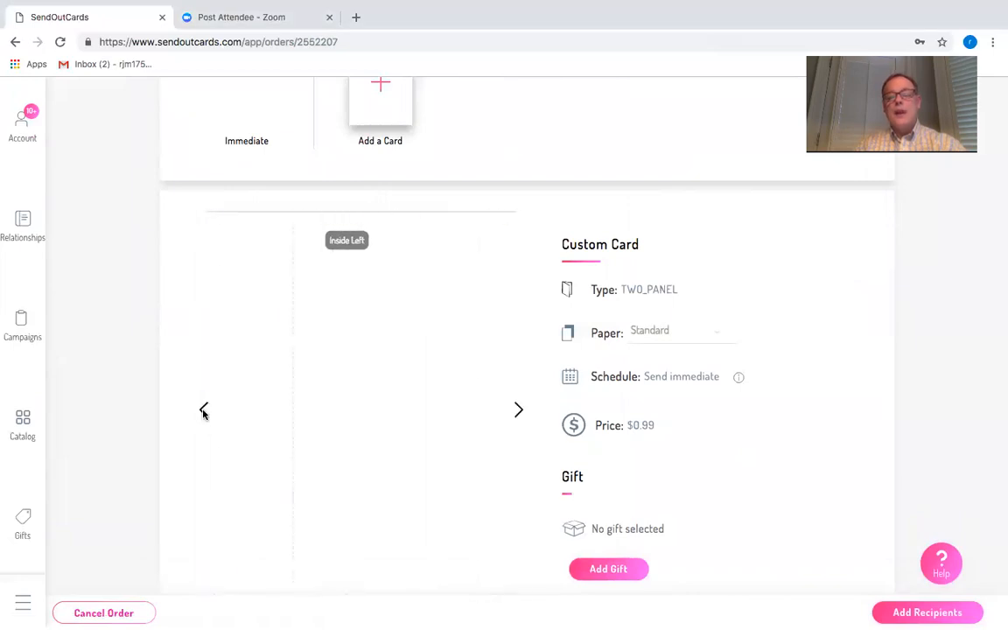
pyautogui.scroll(-3)
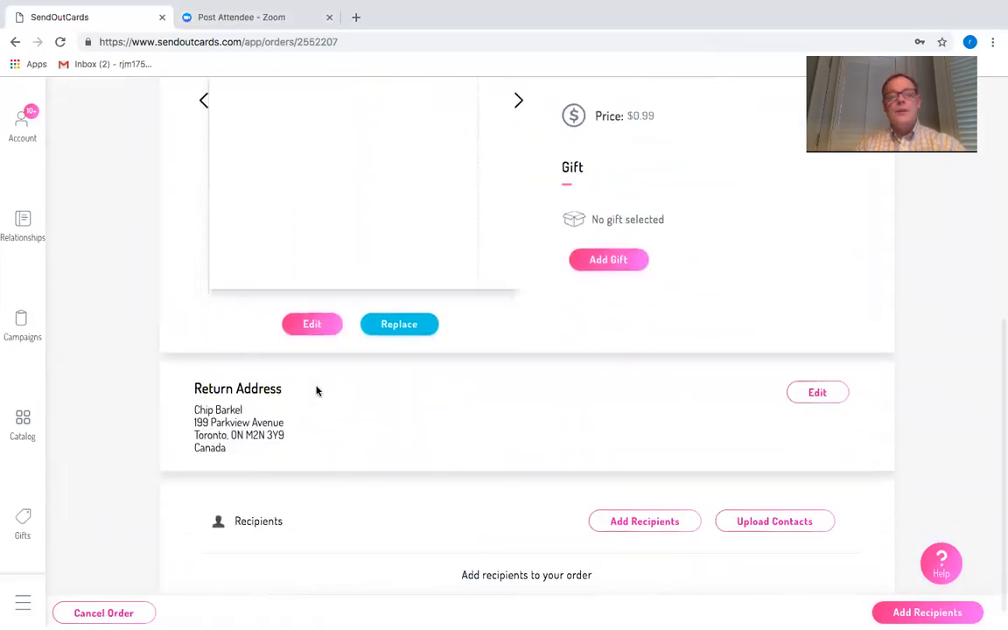
pyautogui.click(311, 324)
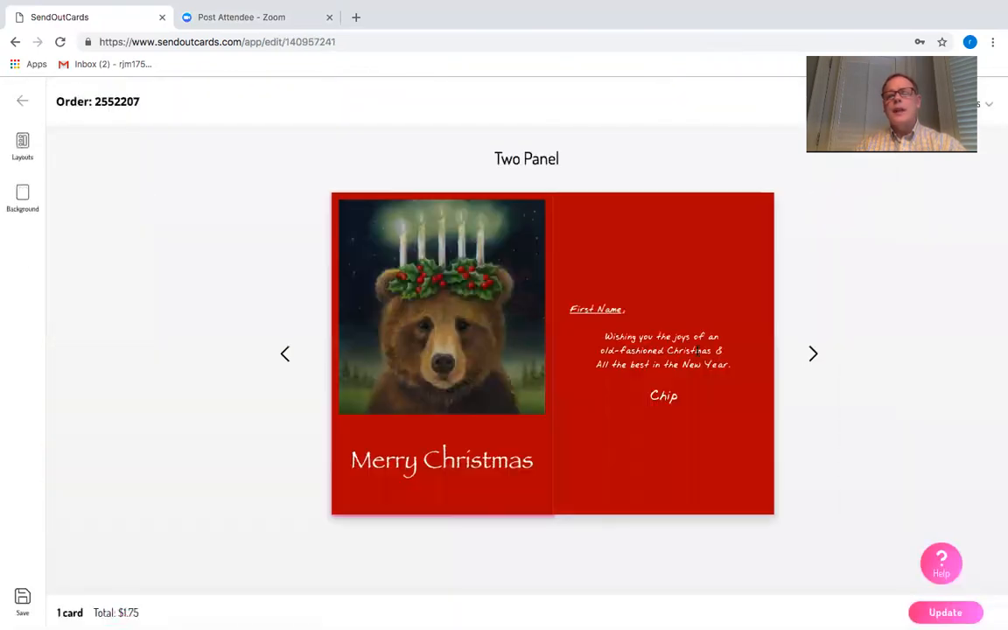
pyautogui.click(812, 354)
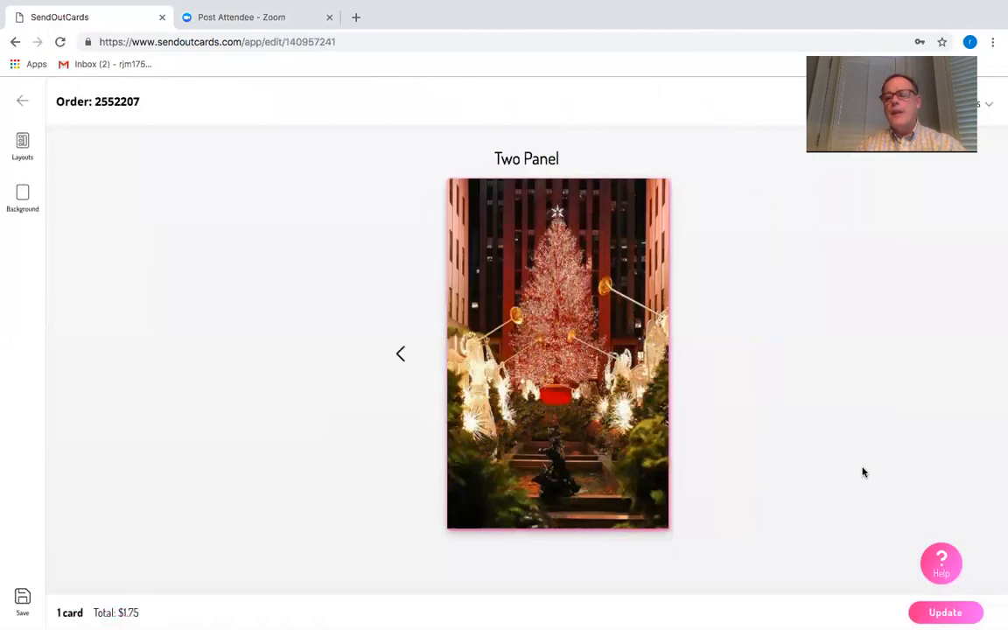
pyautogui.click(945, 612)
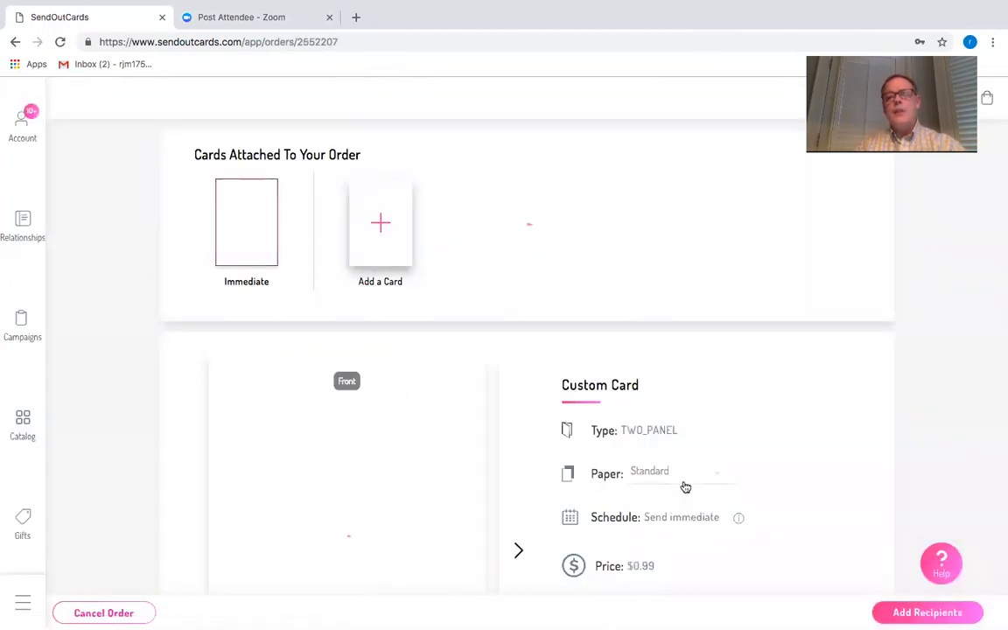
# Search contacts for 'chip' and add the matching contact as recipient.
pyautogui.scroll(-3)
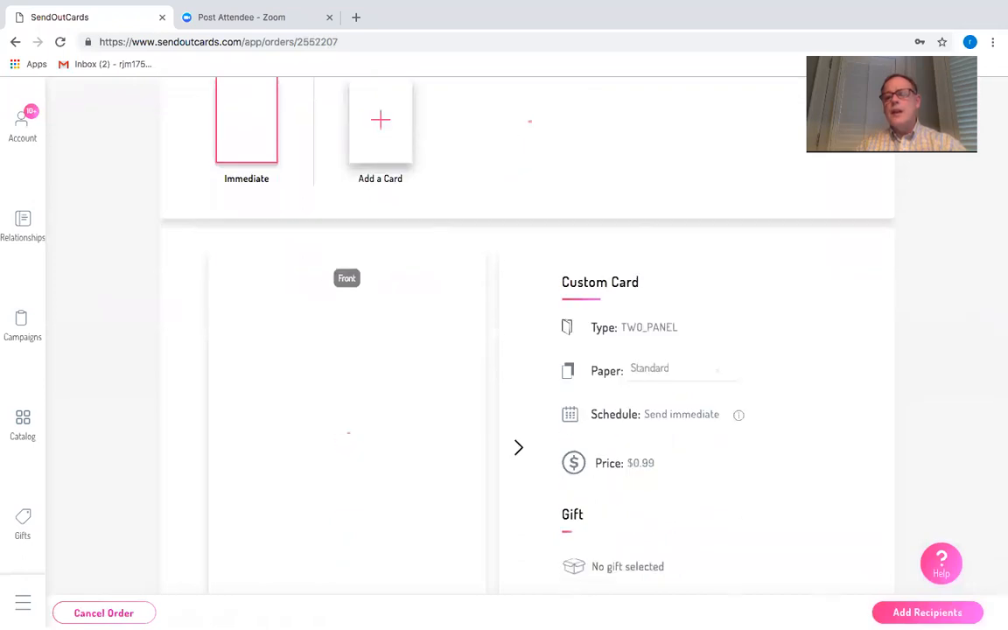
pyautogui.click(927, 612)
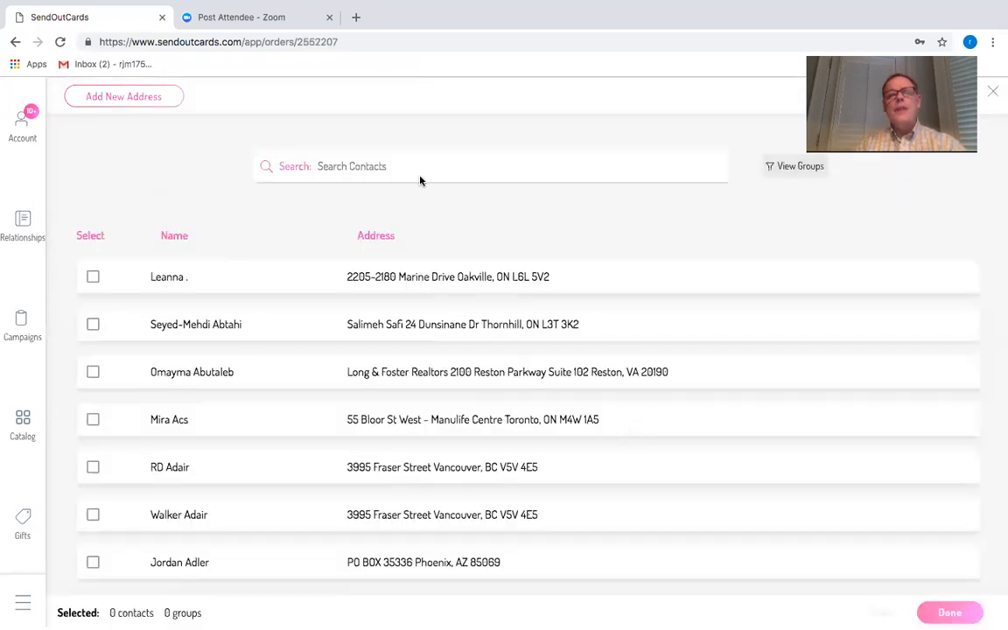
pyautogui.write('chi')
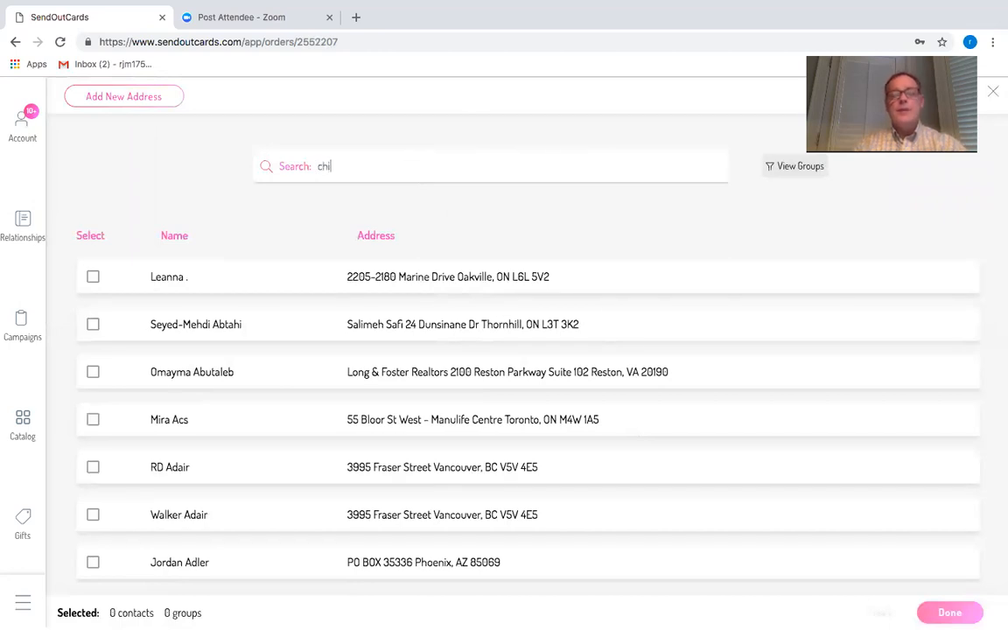
pyautogui.write('p')
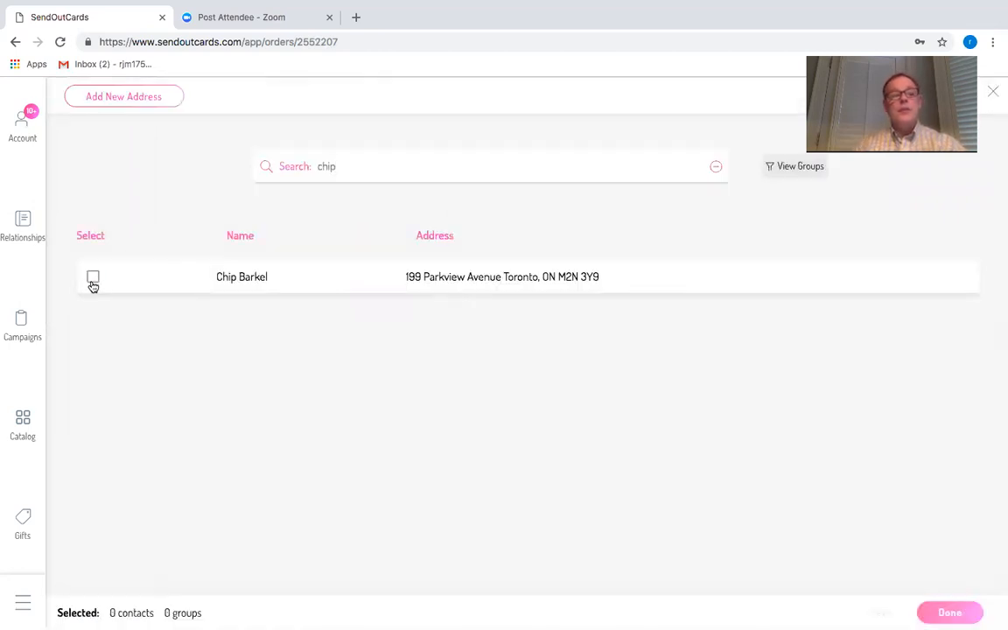
pyautogui.click(93, 278)
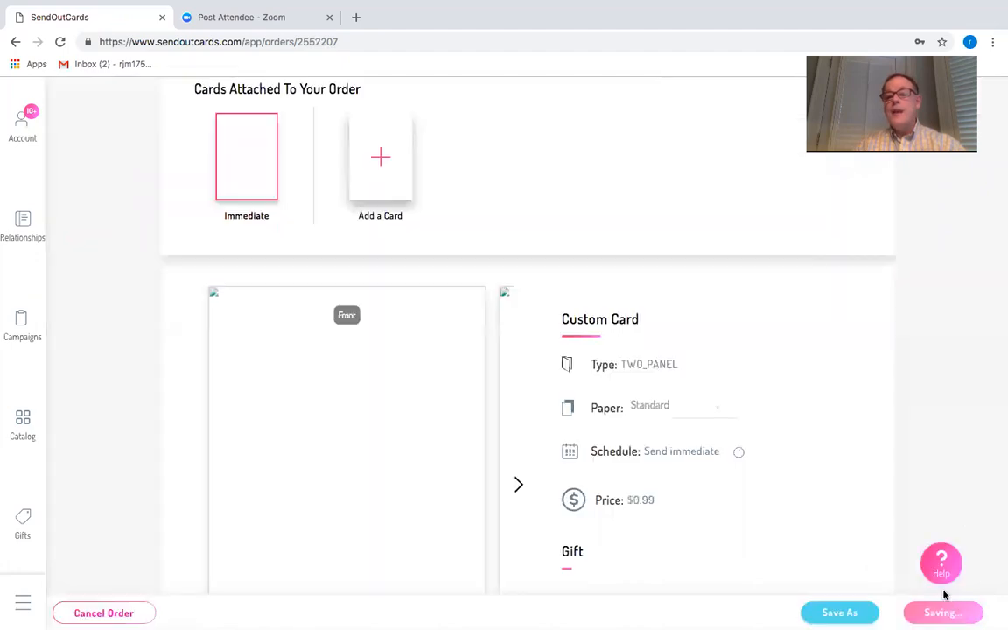
# Choose Ready to Send and confirm Send in the free Checkout dialog.
pyautogui.scroll(-3)
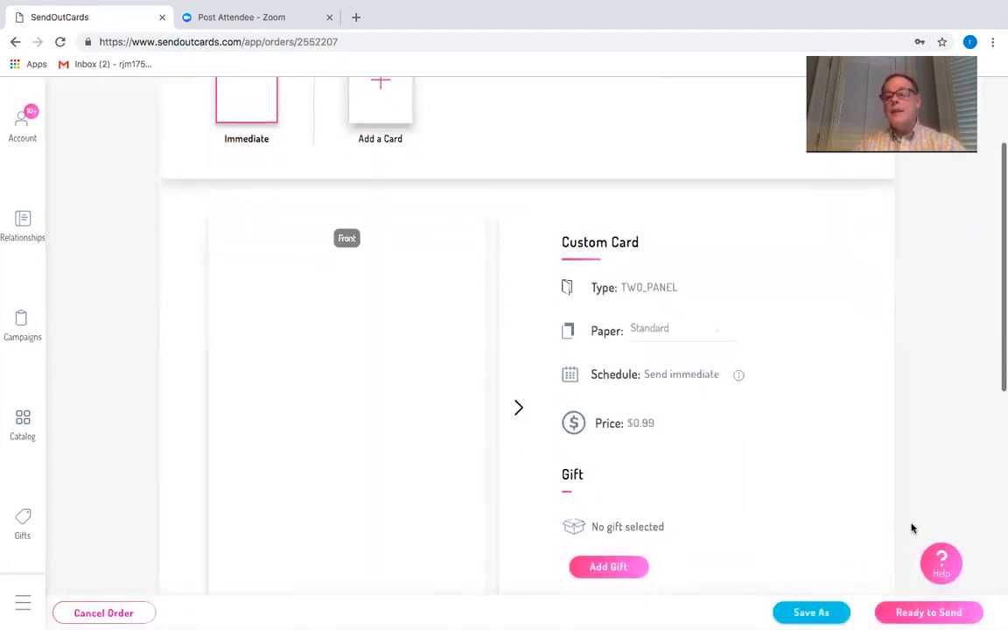
pyautogui.click(928, 612)
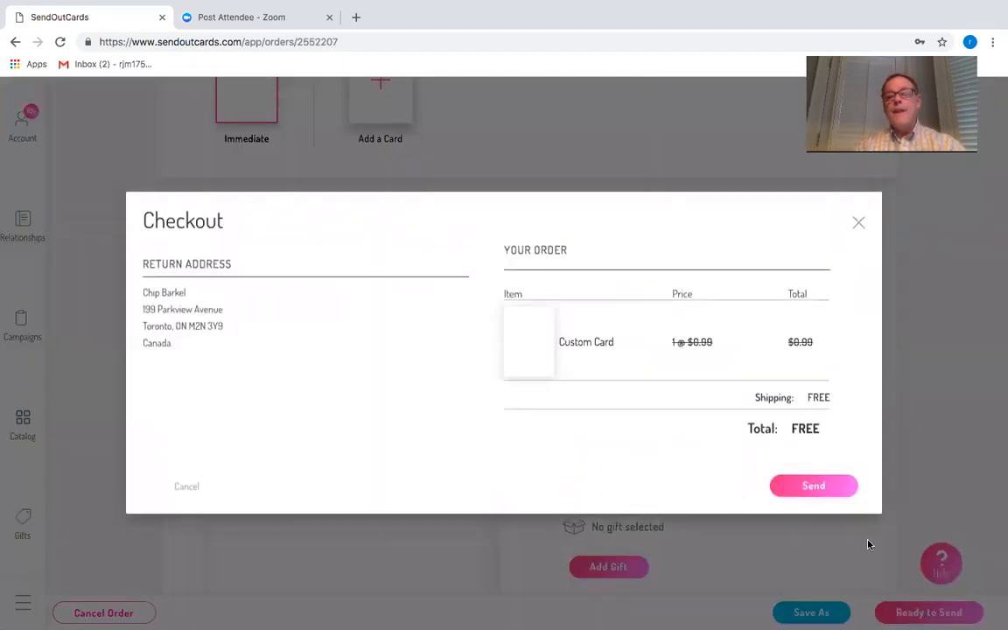
pyautogui.moveTo(798, 393)
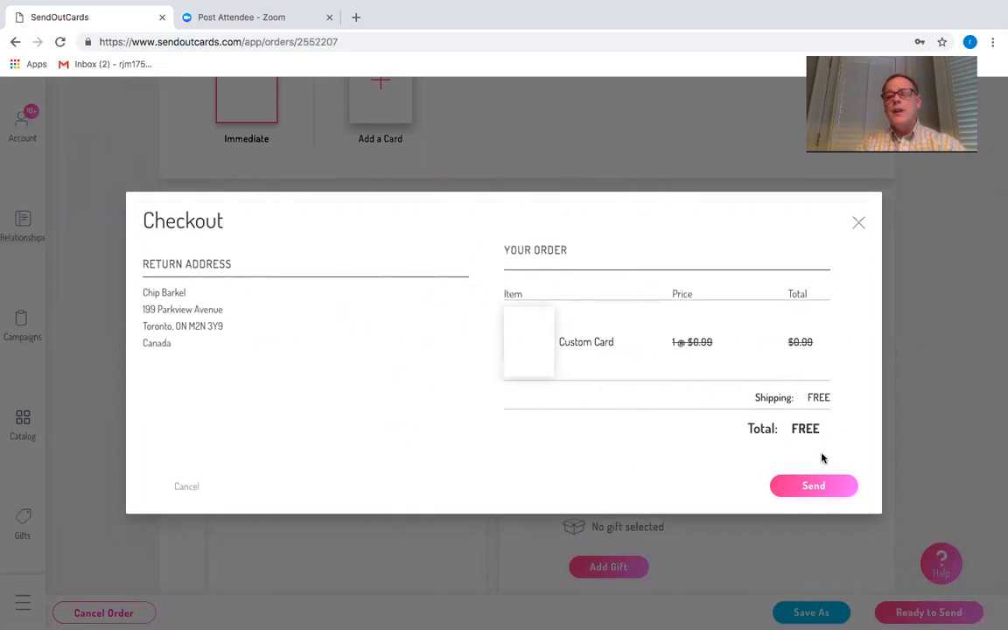
pyautogui.click(813, 486)
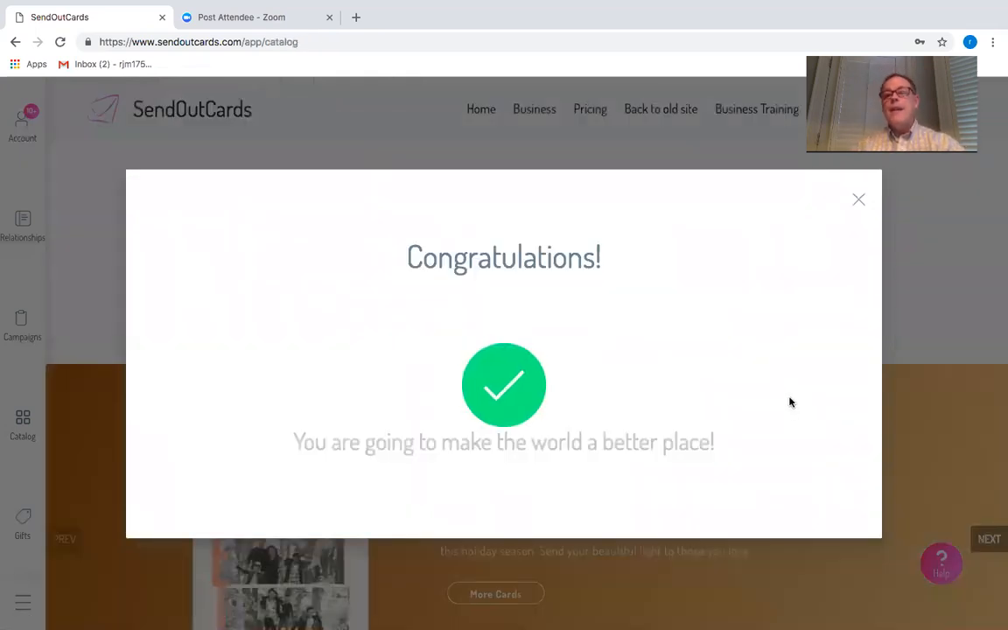
pyautogui.moveTo(784, 375)
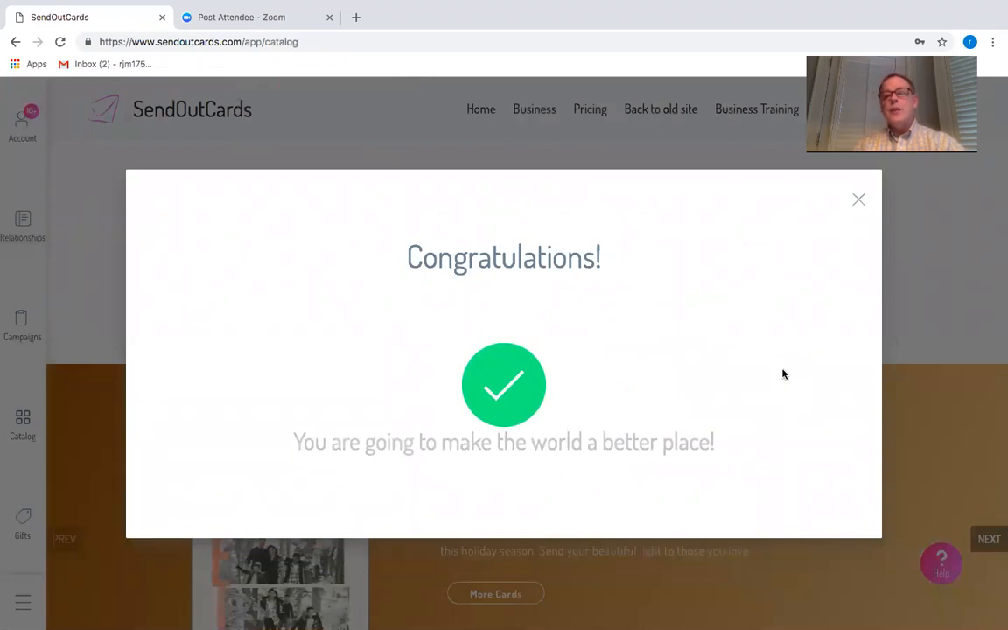